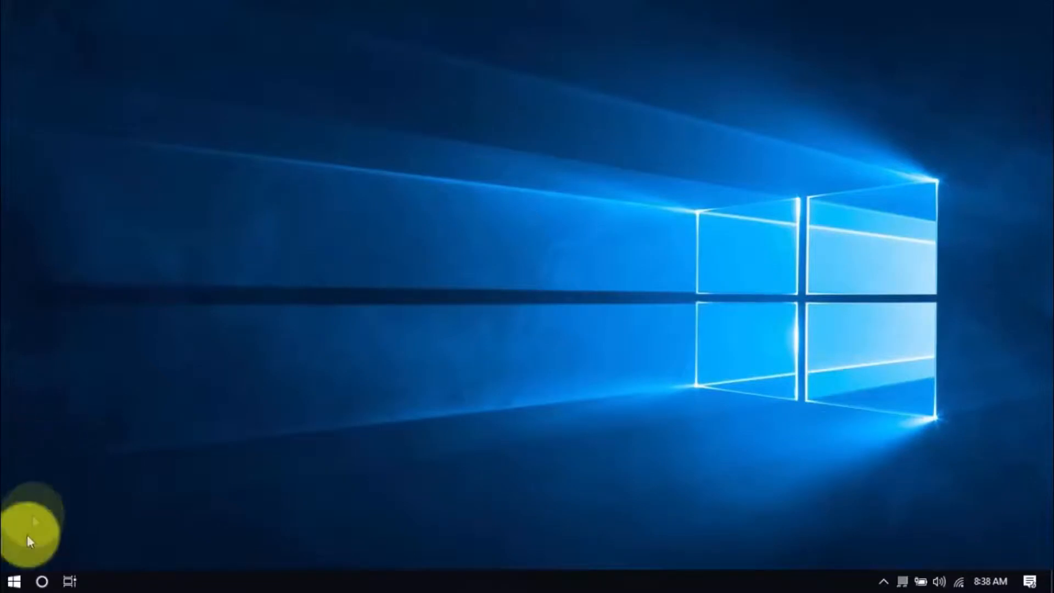
# Open Windows Settings and scroll through the installed apps list.
pyautogui.click(11, 581)
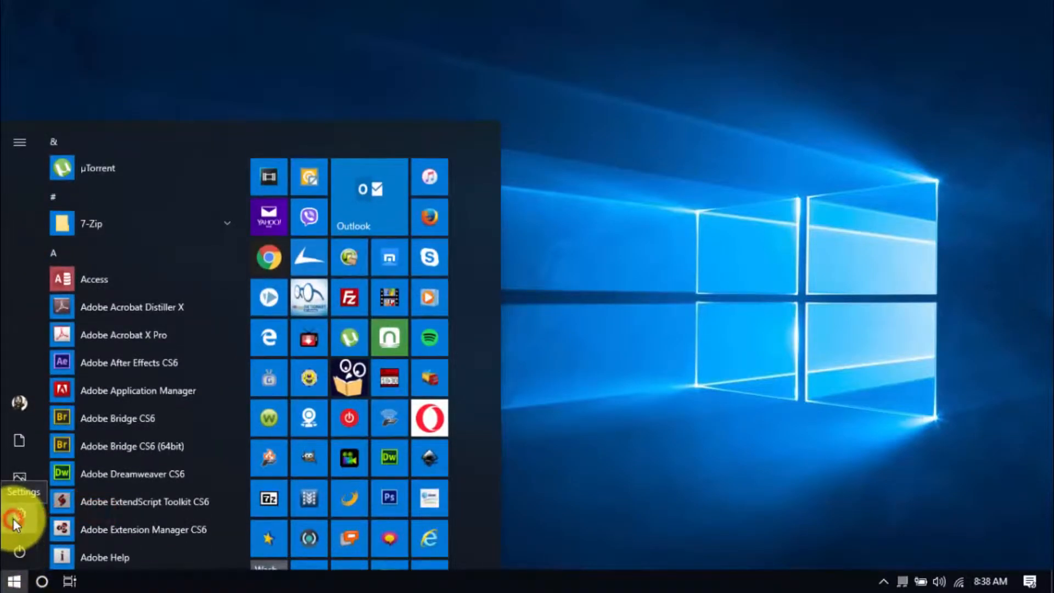
pyautogui.click(18, 511)
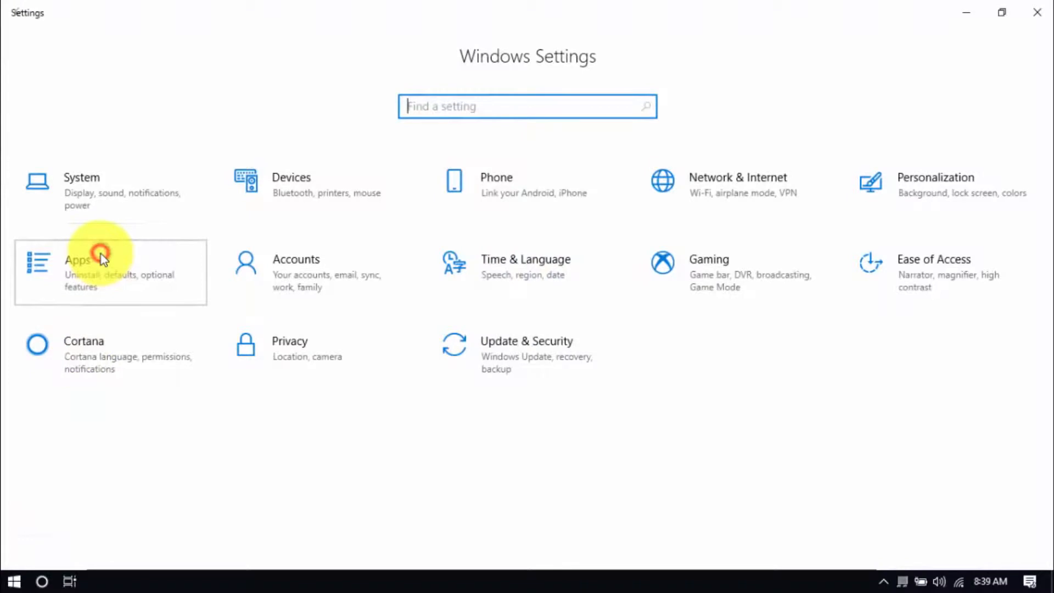
pyautogui.click(101, 259)
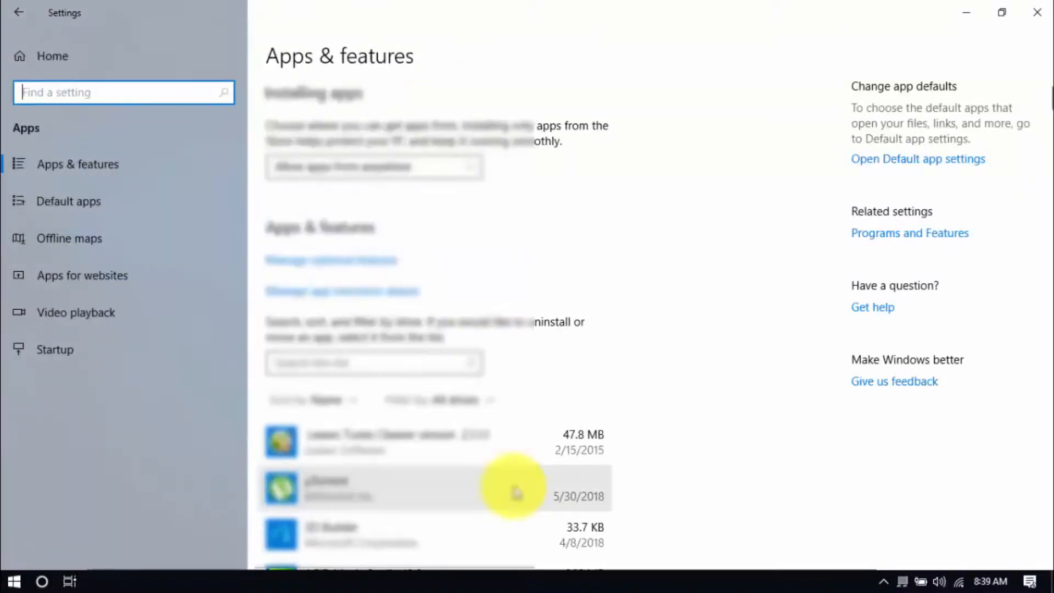
pyautogui.scroll(-3)
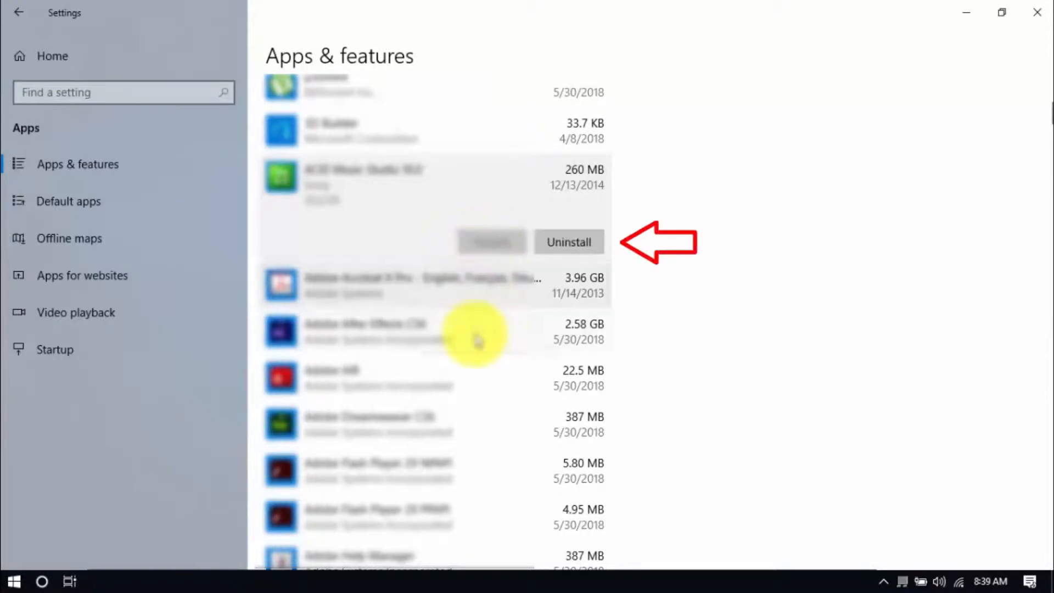
pyautogui.moveTo(491, 330)
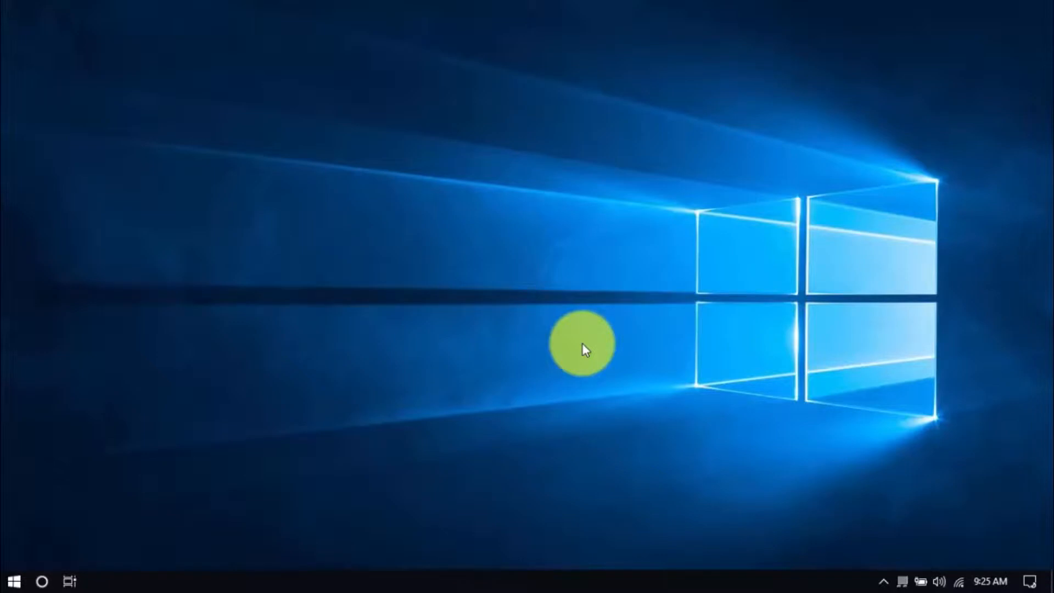
# Reopen Settings and reach Control Panel's Power Options page via Additional power settings.
pyautogui.click(12, 581)
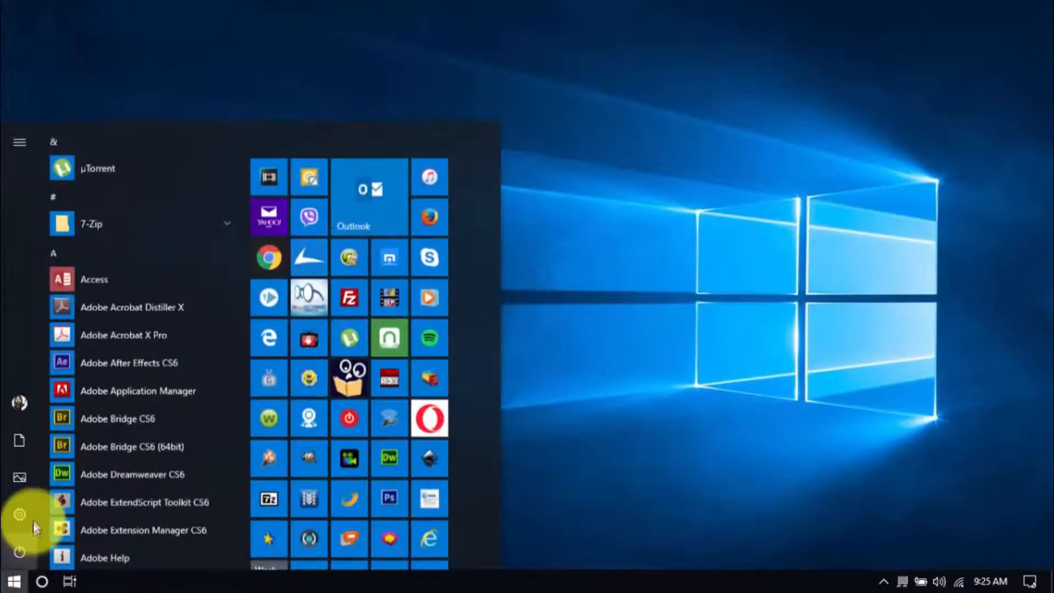
pyautogui.click(19, 515)
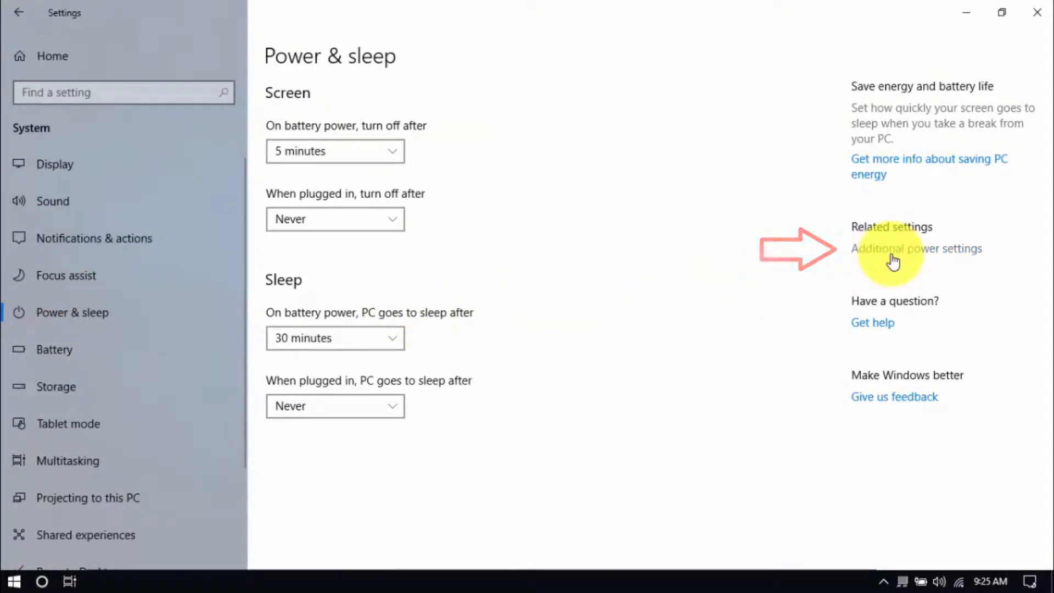
pyautogui.click(916, 248)
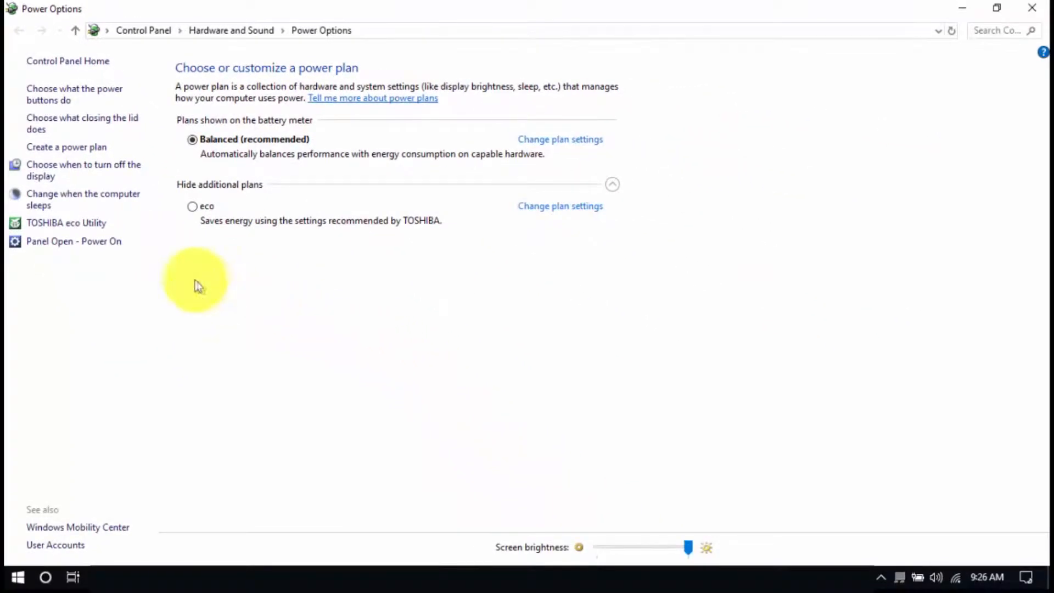
pyautogui.moveTo(170, 250)
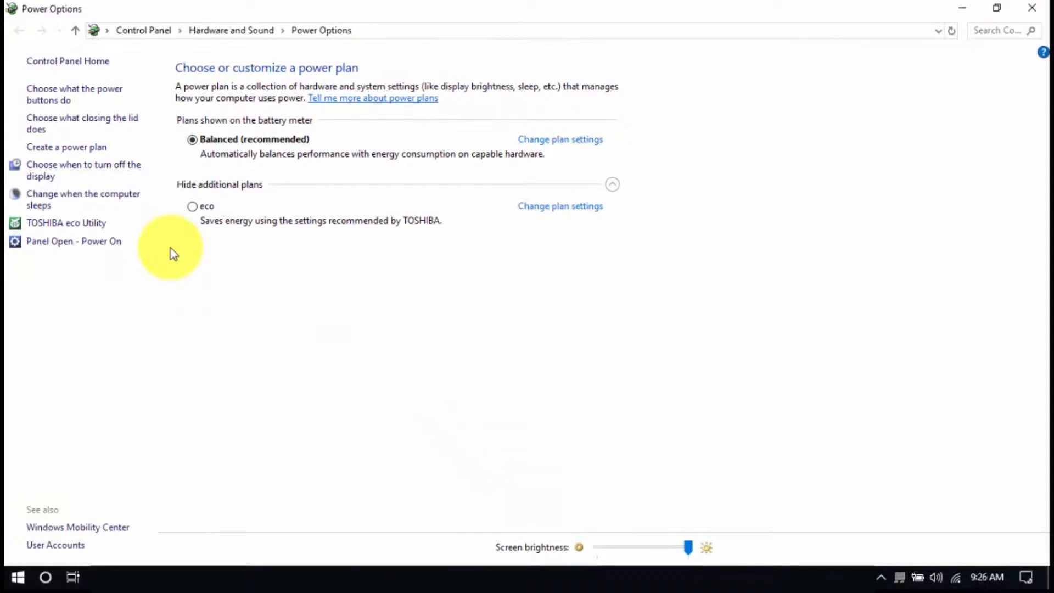
pyautogui.moveTo(83, 199)
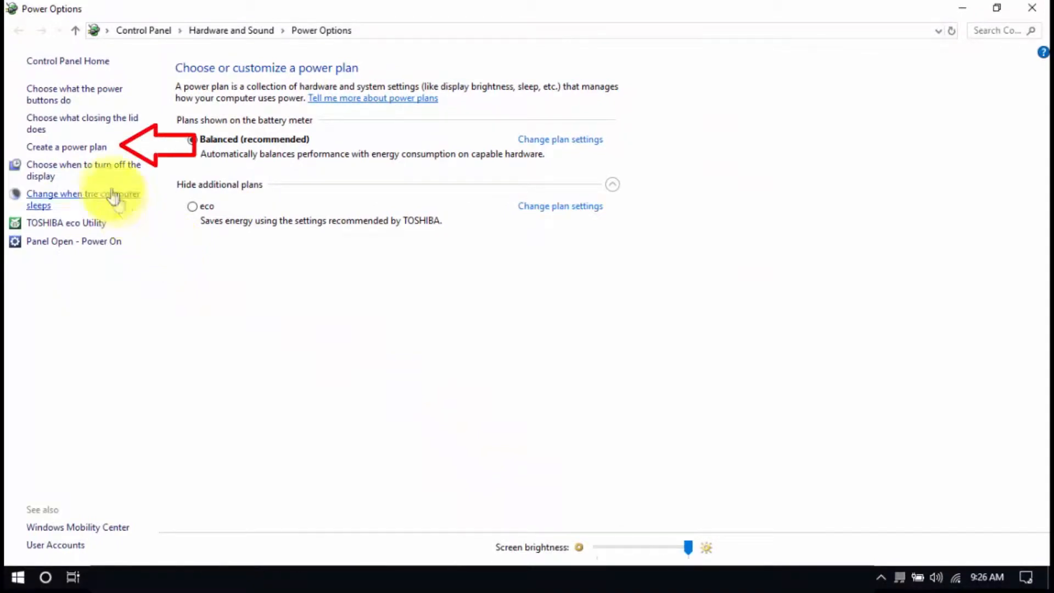
# Create a new power plan 'My Custom Plan 1' based on High performance.
pyautogui.click(67, 146)
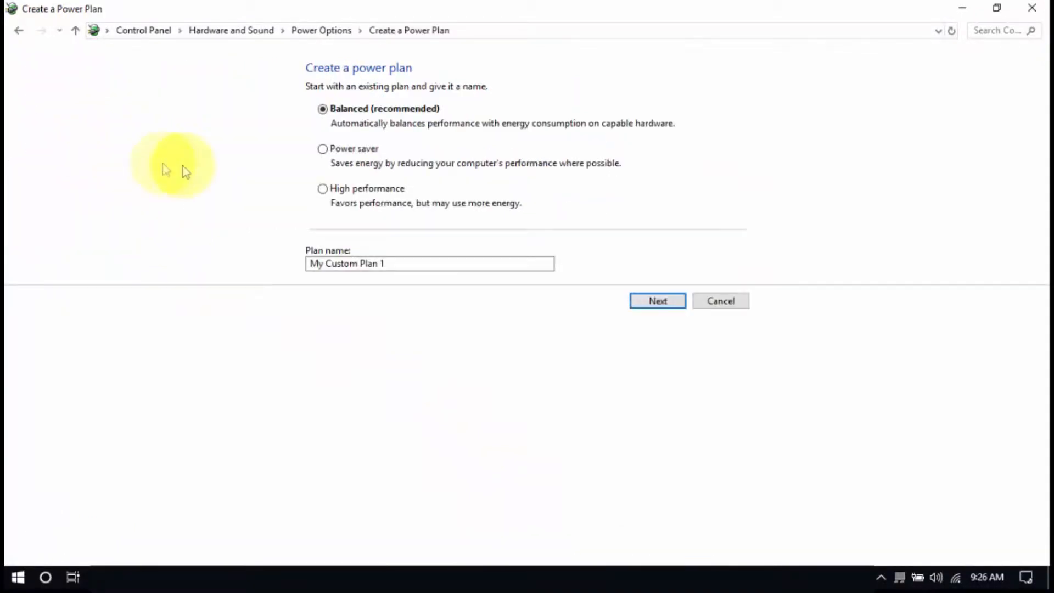
pyautogui.click(323, 189)
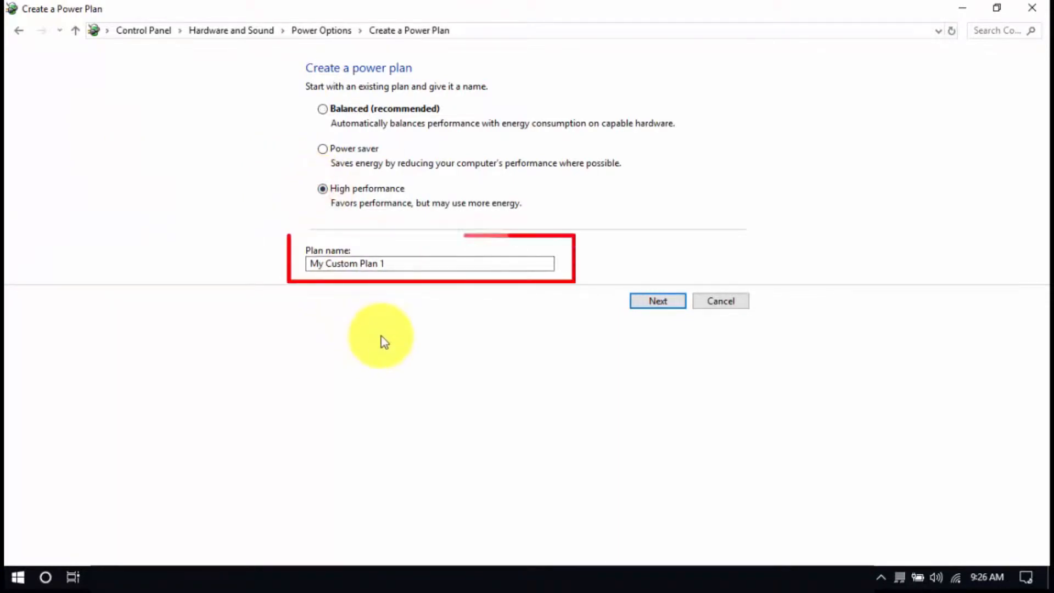
pyautogui.click(657, 300)
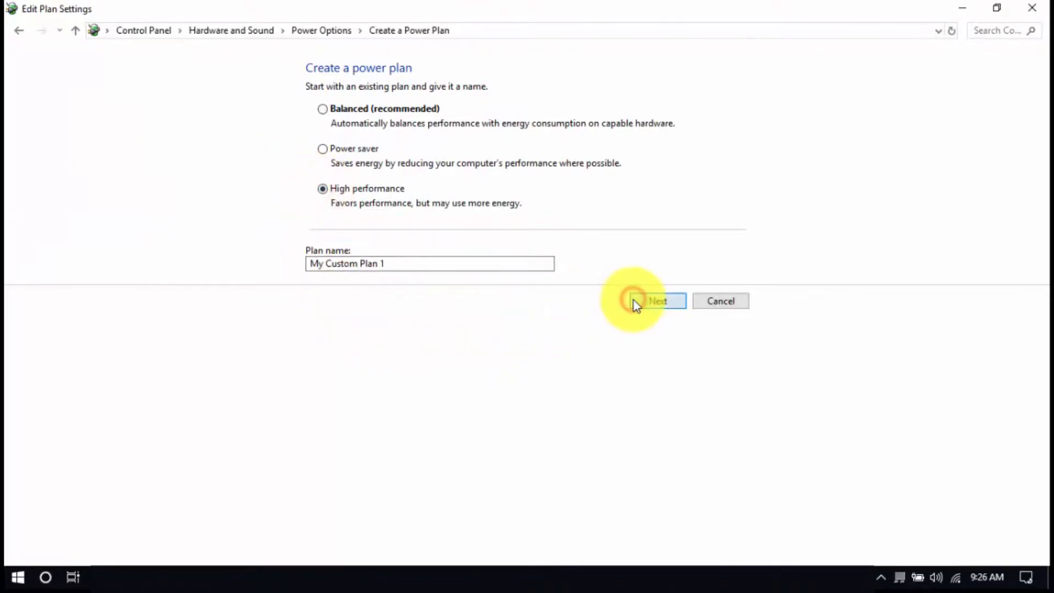
pyautogui.click(656, 300)
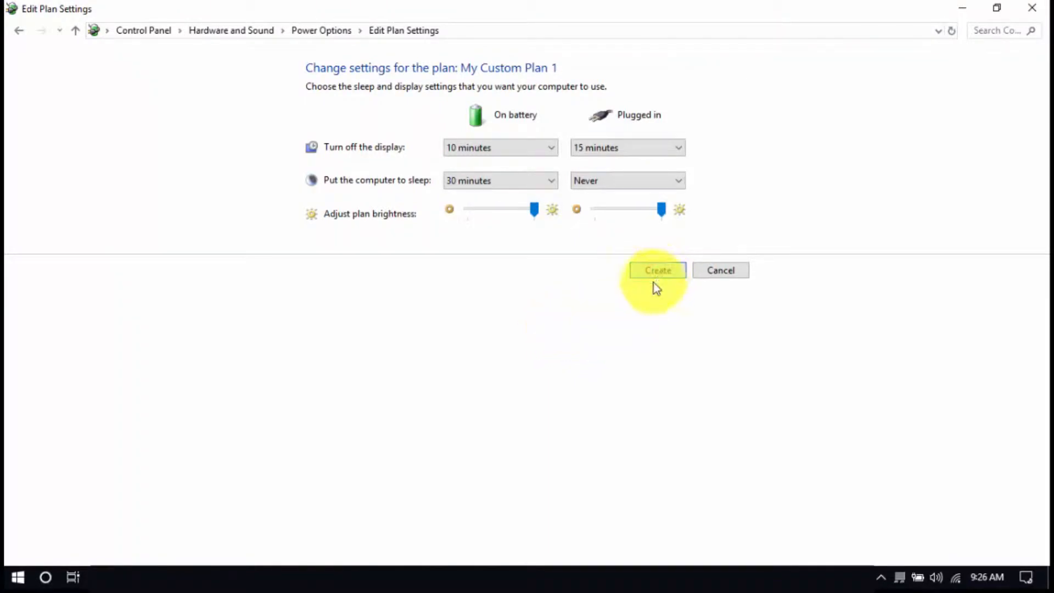
pyautogui.click(657, 270)
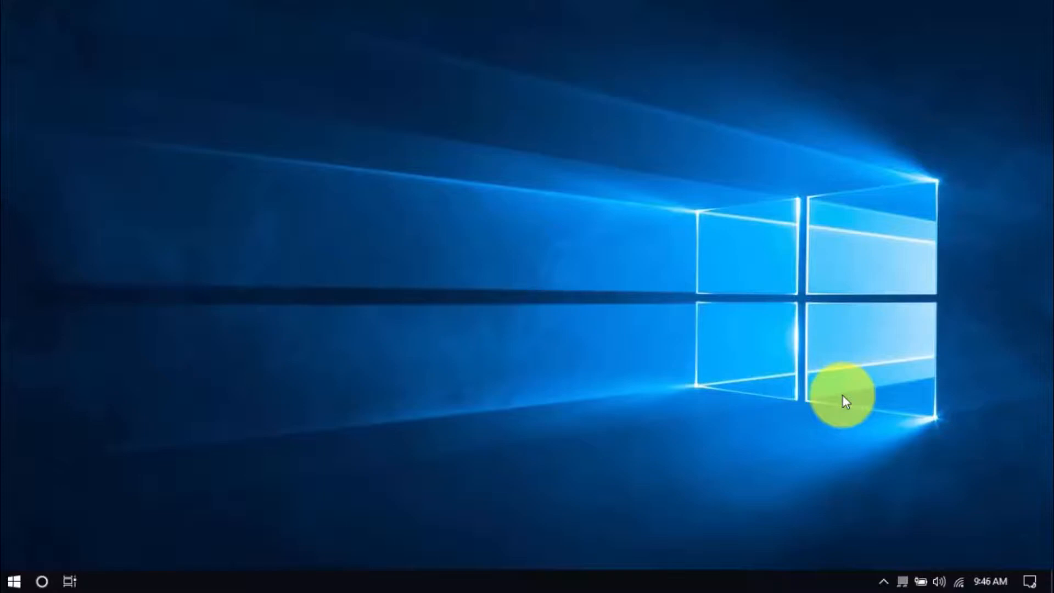
# Open Task Manager from the taskbar and disable an enabled program on its Startup tab.
pyautogui.rightClick(843, 581)
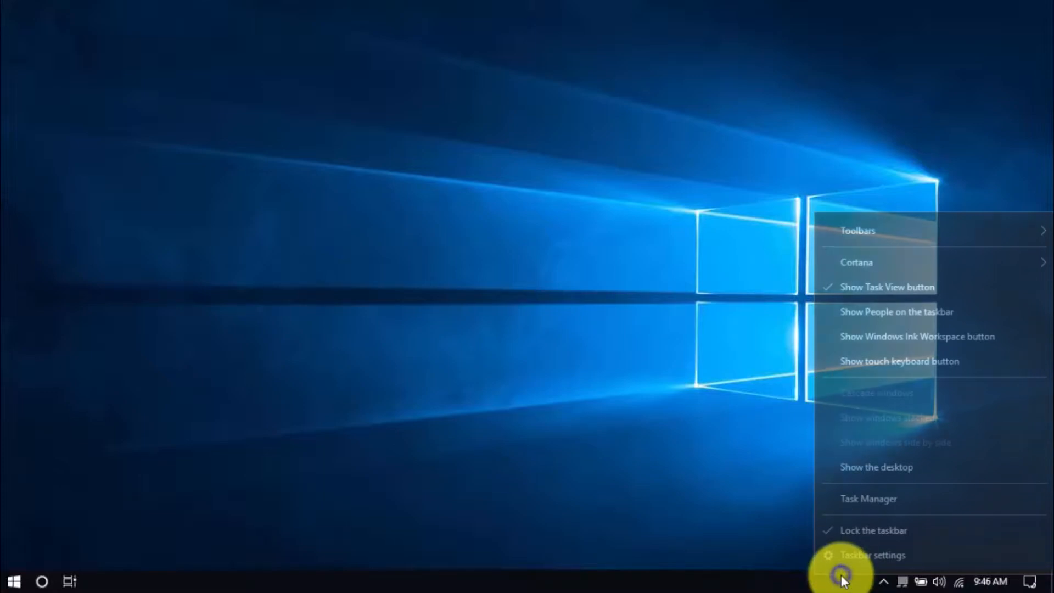
pyautogui.moveTo(844, 503)
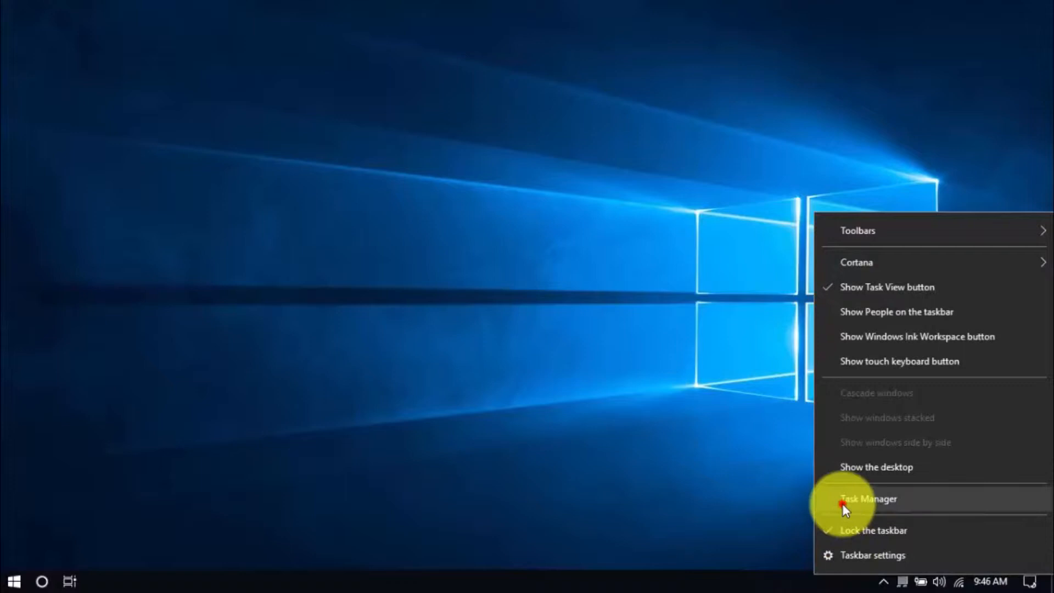
pyautogui.click(867, 498)
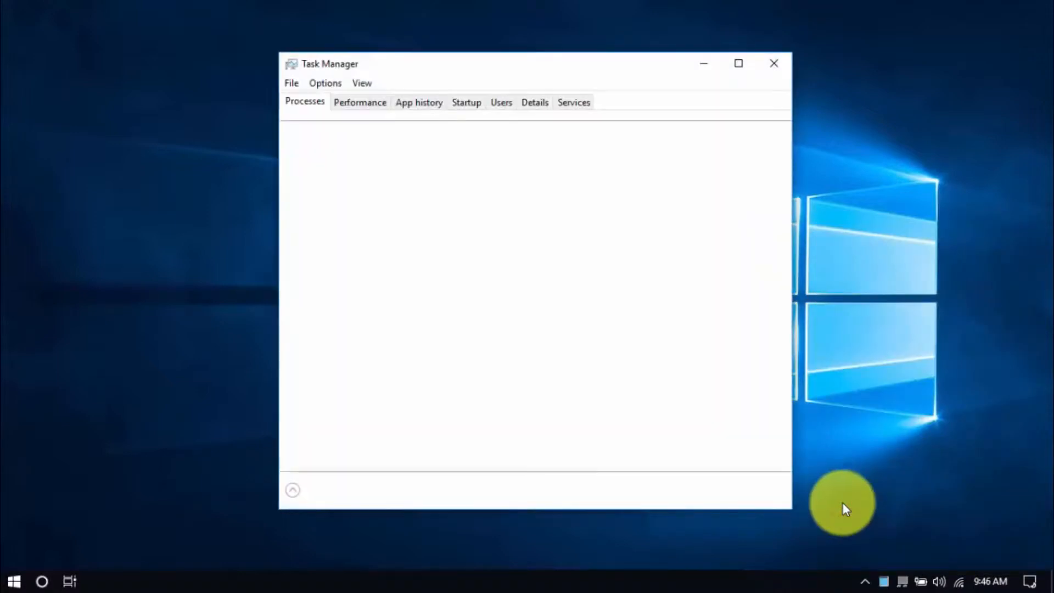
pyautogui.click(465, 102)
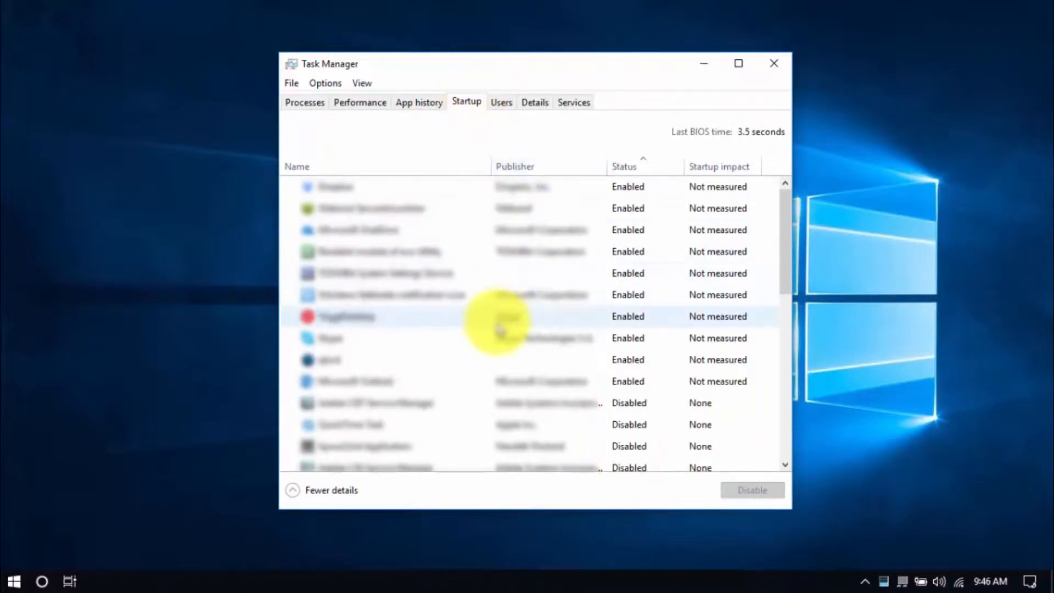
pyautogui.moveTo(503, 143)
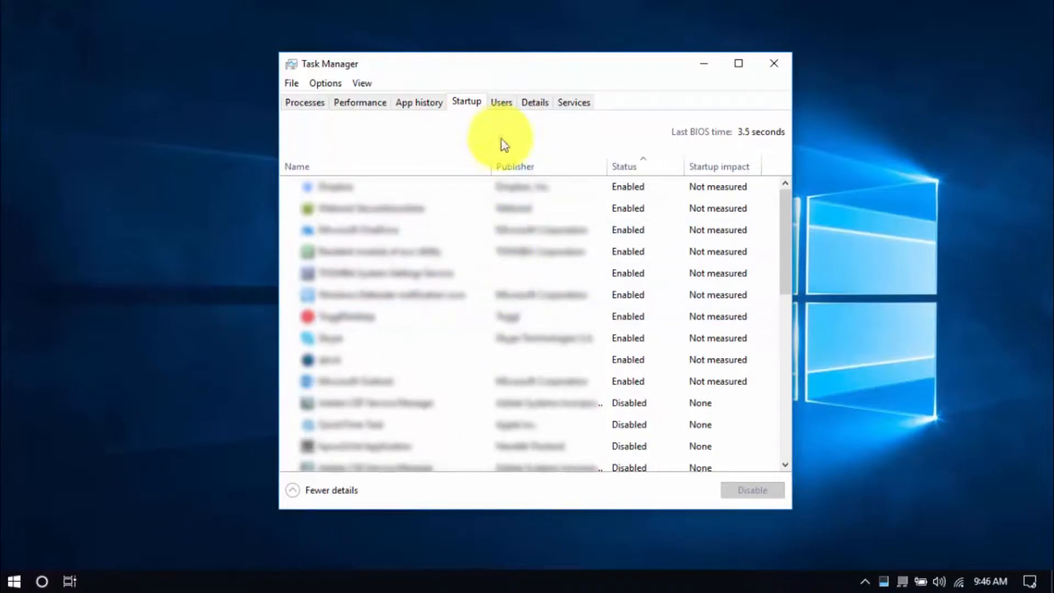
pyautogui.rightClick(378, 251)
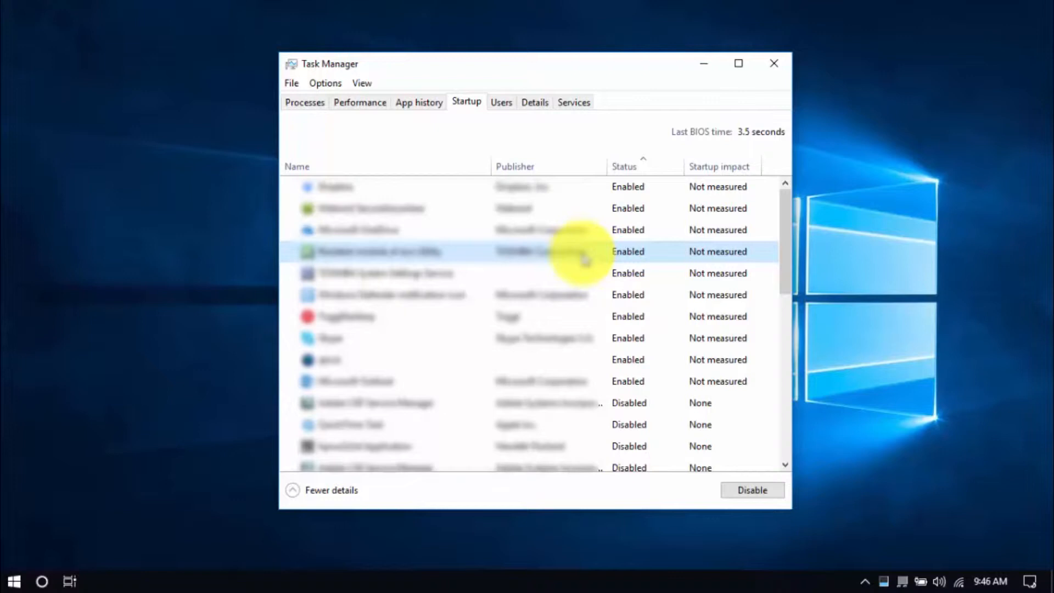
pyautogui.click(773, 63)
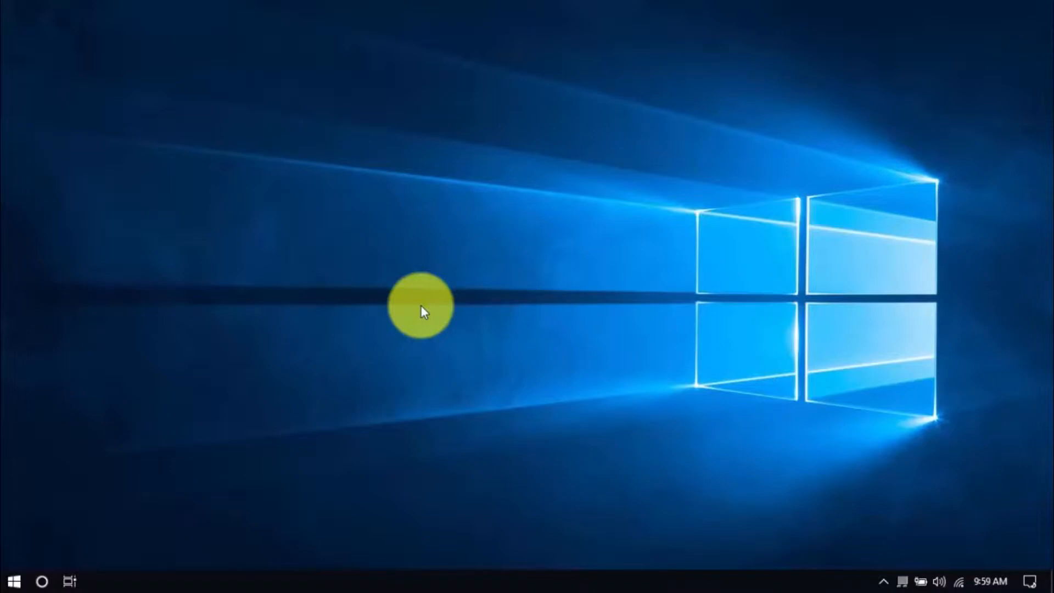
# Open Settings > Personalization and switch to the Colors page.
pyautogui.click(12, 581)
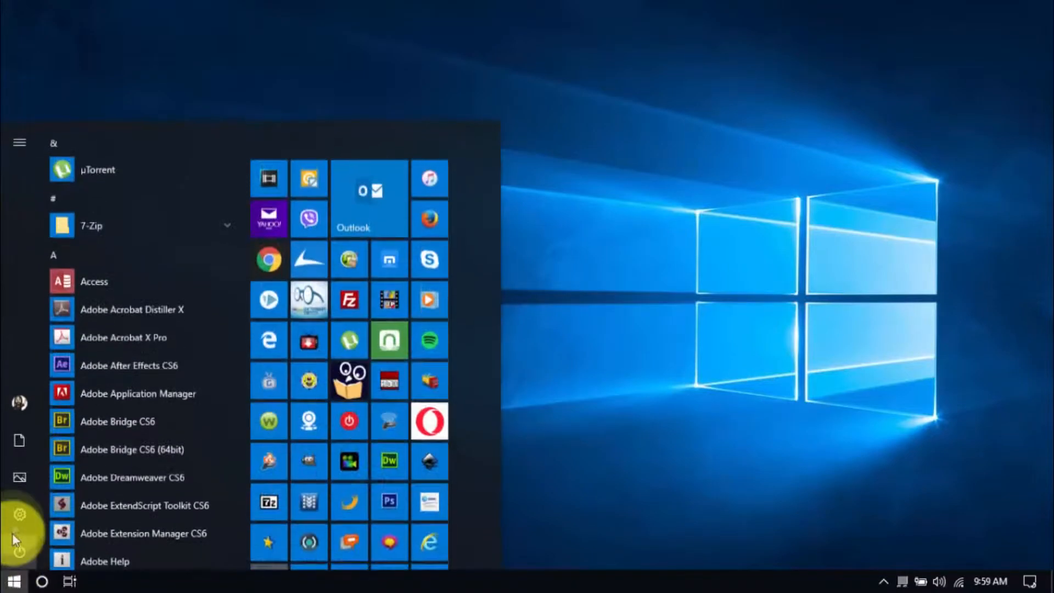
pyautogui.click(19, 514)
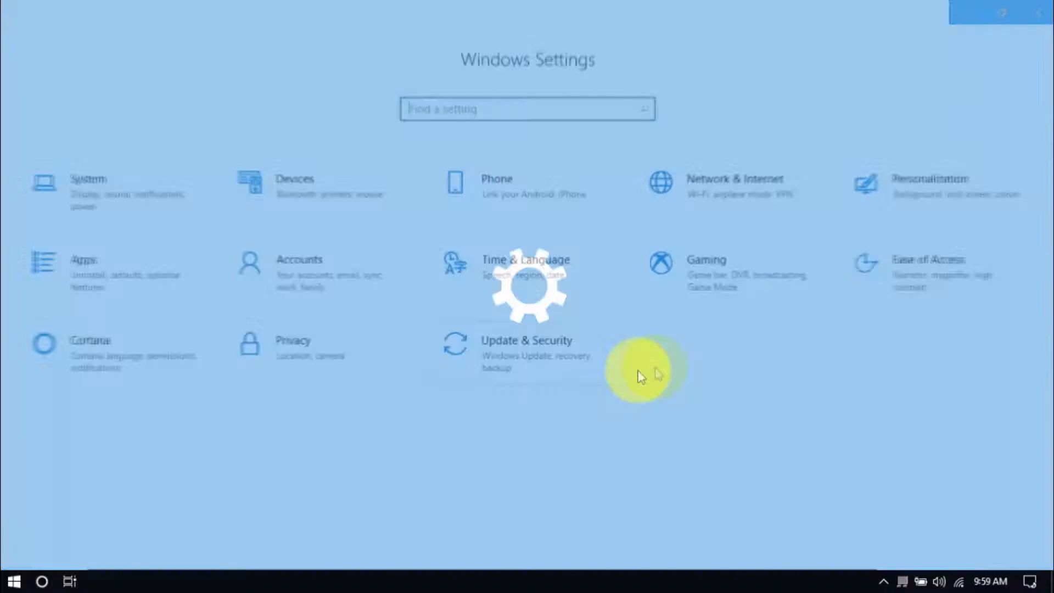
pyautogui.click(929, 179)
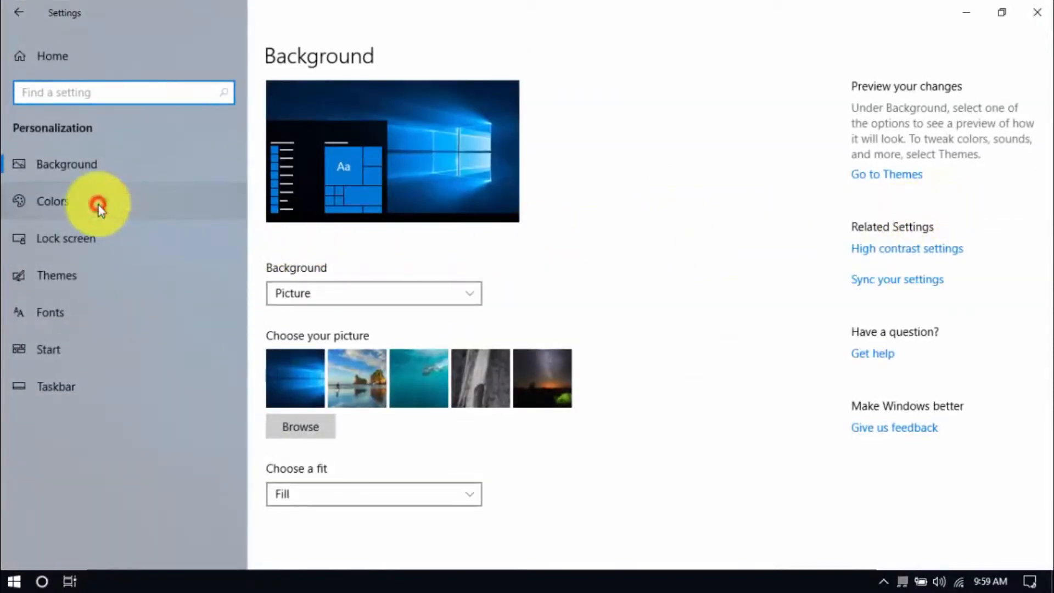
pyautogui.click(53, 201)
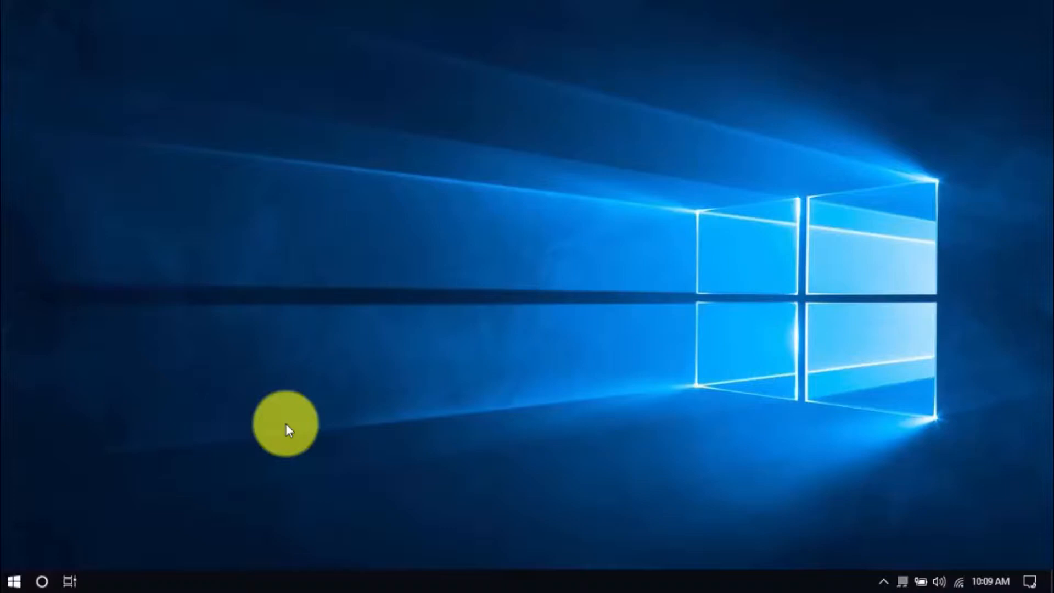
pyautogui.moveTo(27, 561)
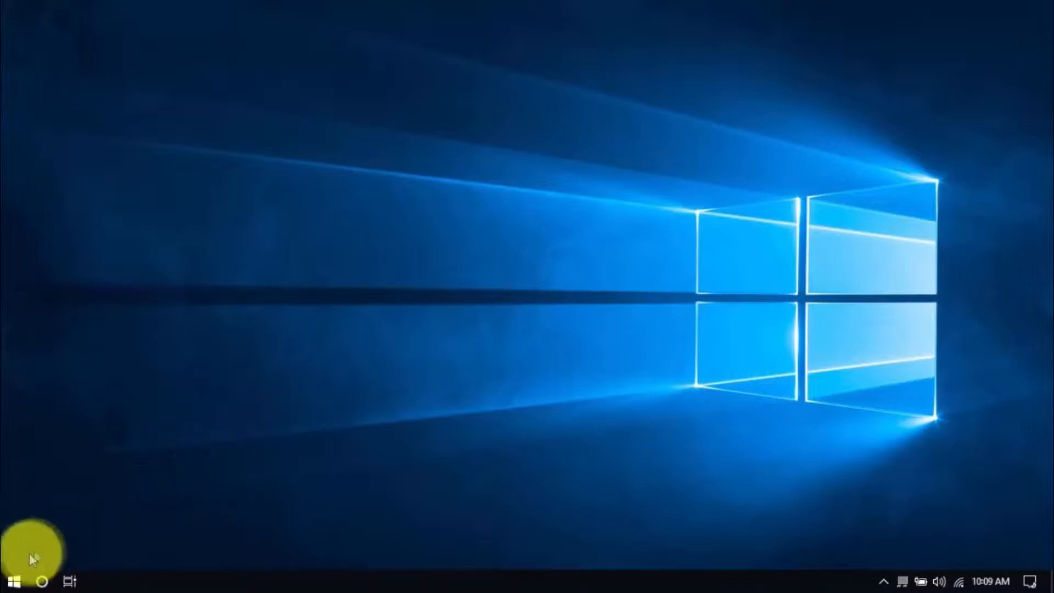
pyautogui.click(11, 580)
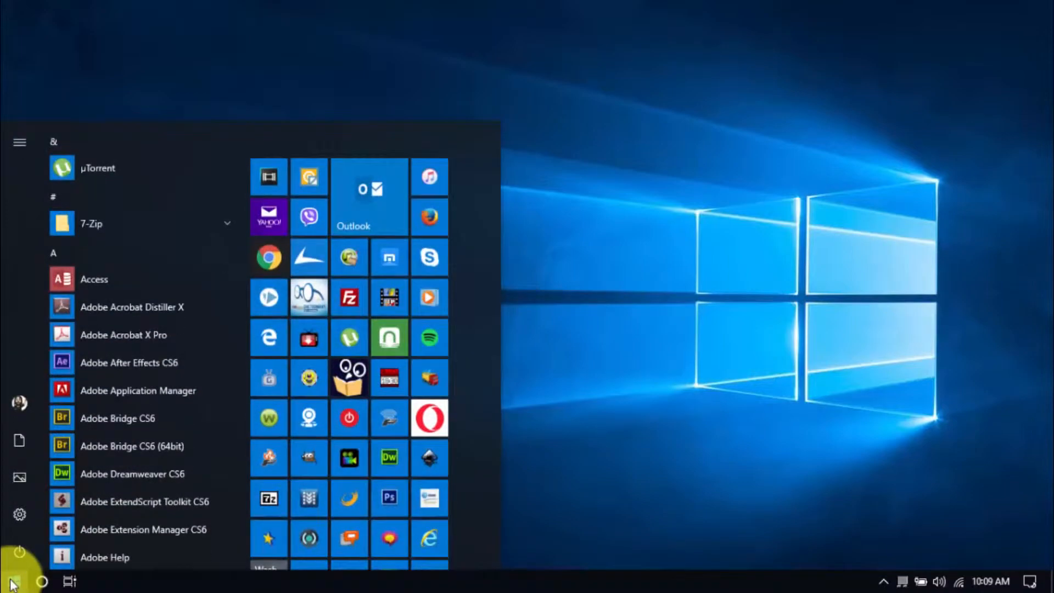
pyautogui.write('defrag')
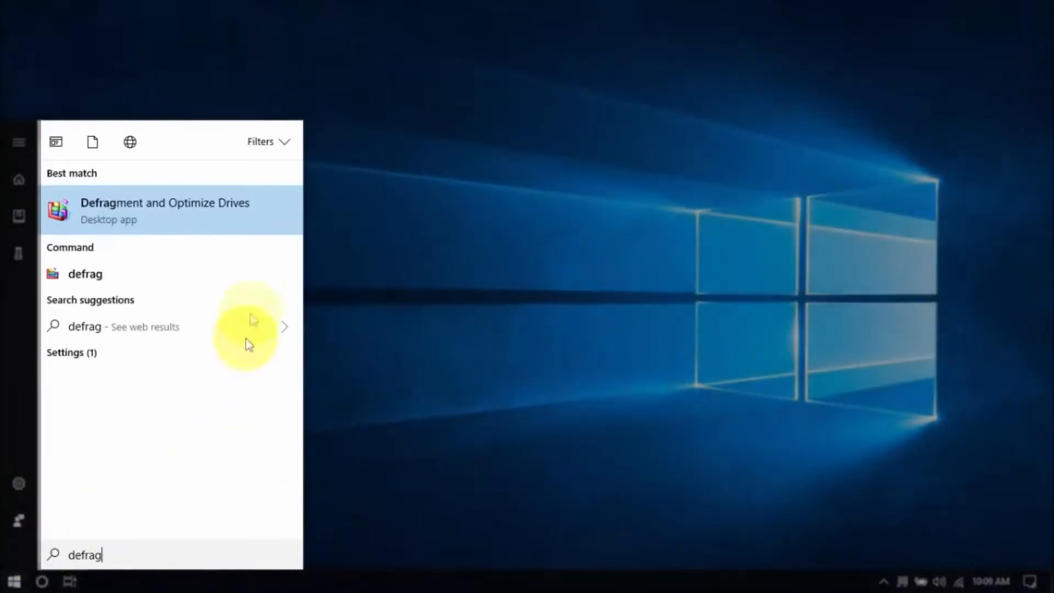
pyautogui.click(164, 210)
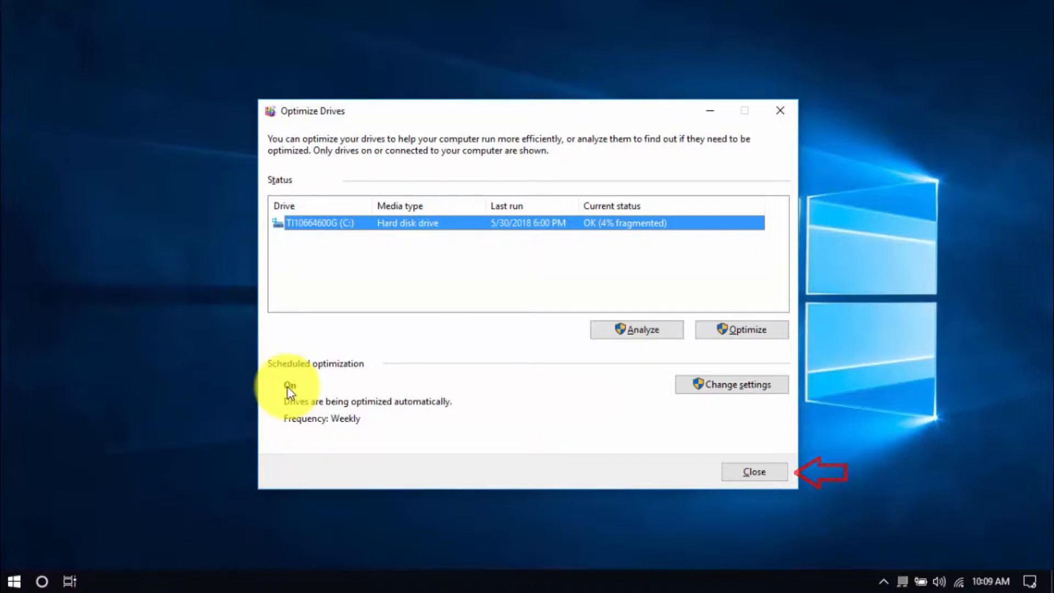
pyautogui.click(752, 471)
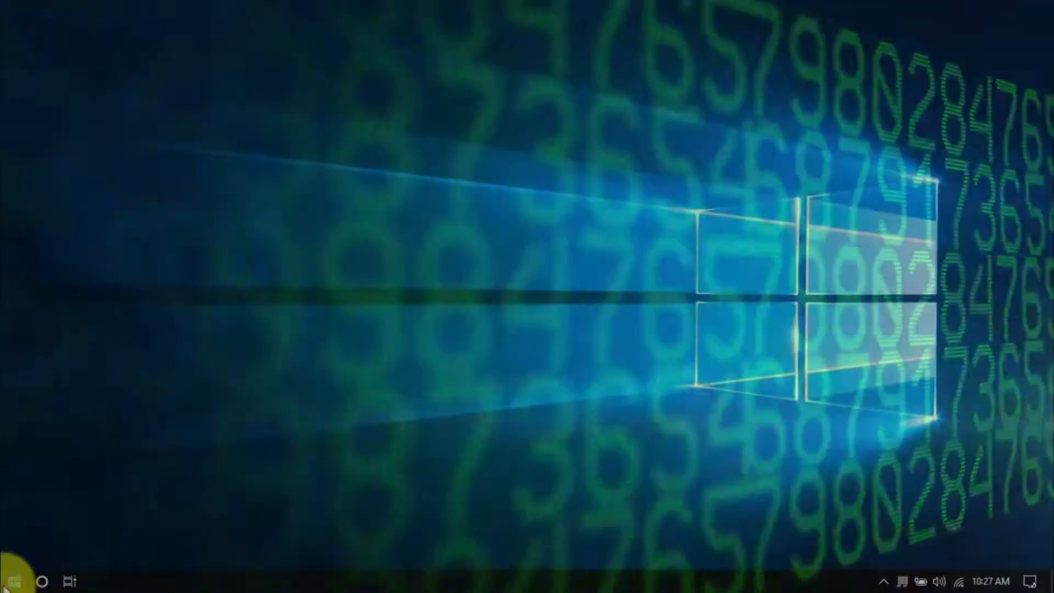
# Open the current user's Temp folder by running %temp%.
pyautogui.rightClick(10, 580)
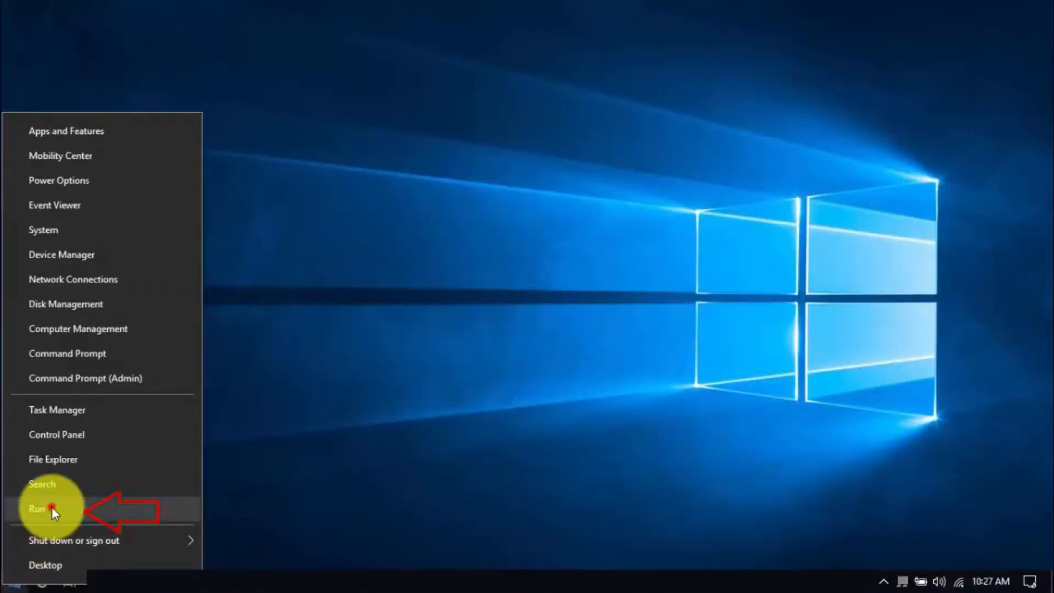
pyautogui.click(37, 509)
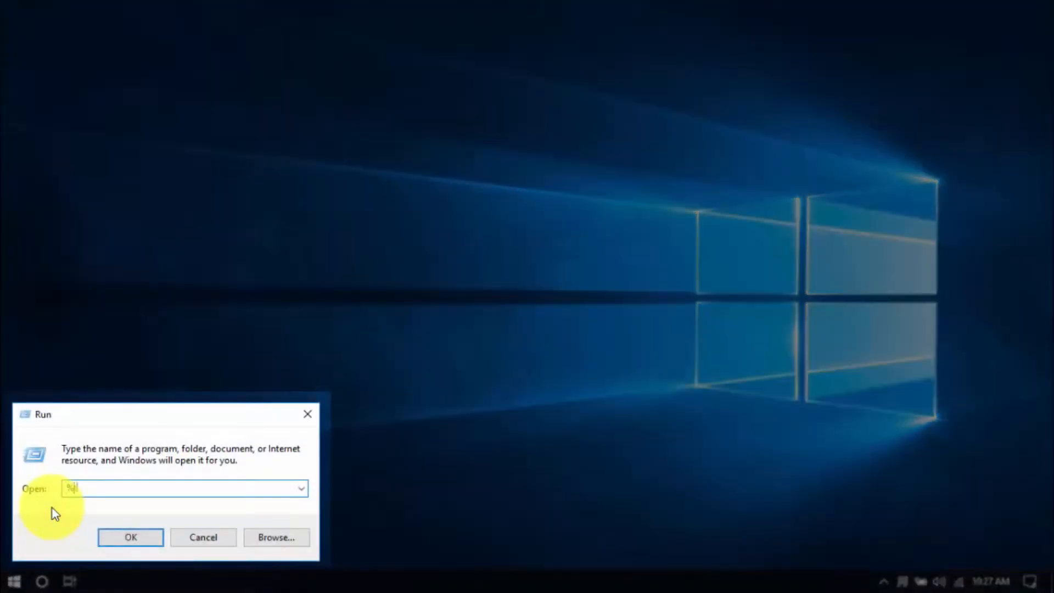
pyautogui.write('temp%')
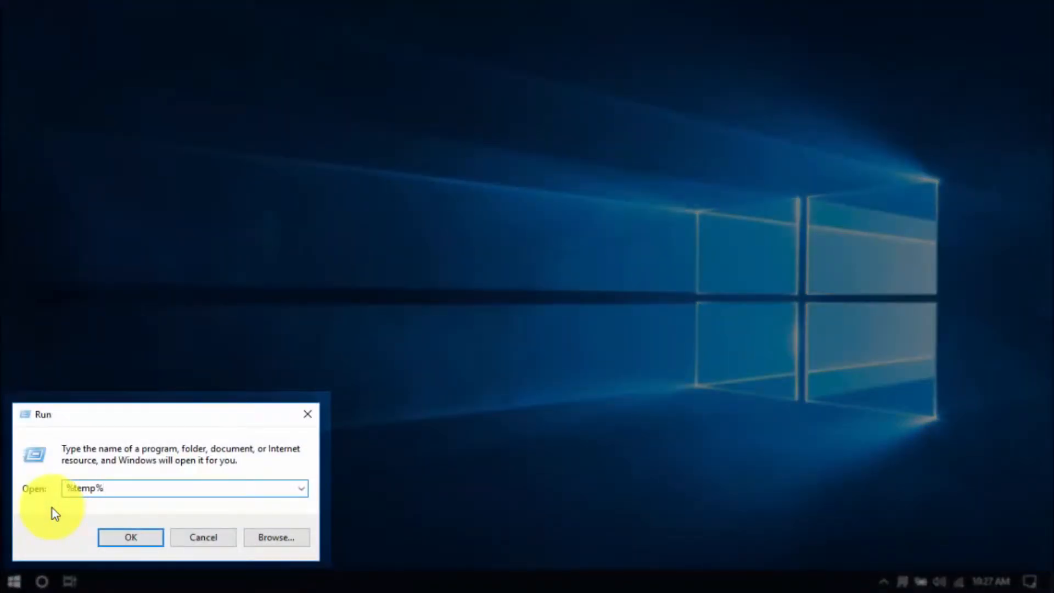
pyautogui.click(131, 537)
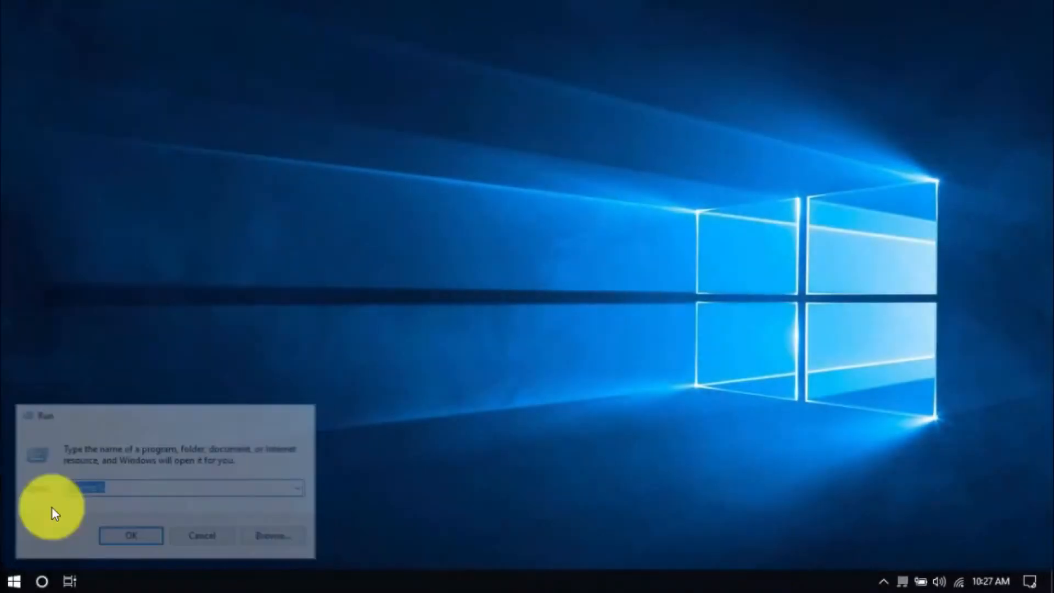
# Select all 57 items in the Temp folder and delete them.
pyautogui.click(131, 535)
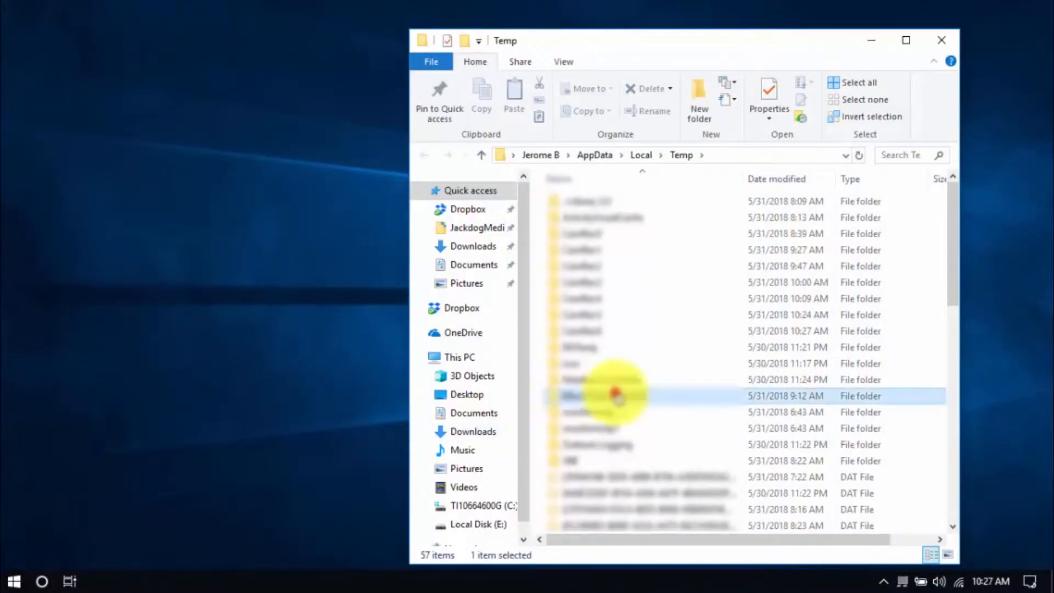
pyautogui.click(858, 82)
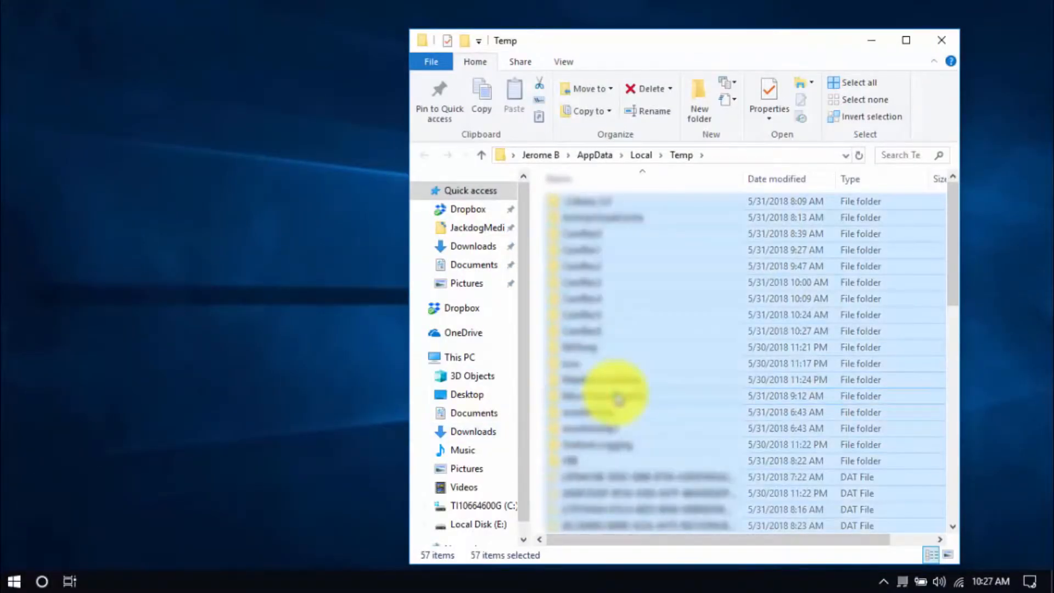
pyautogui.click(645, 87)
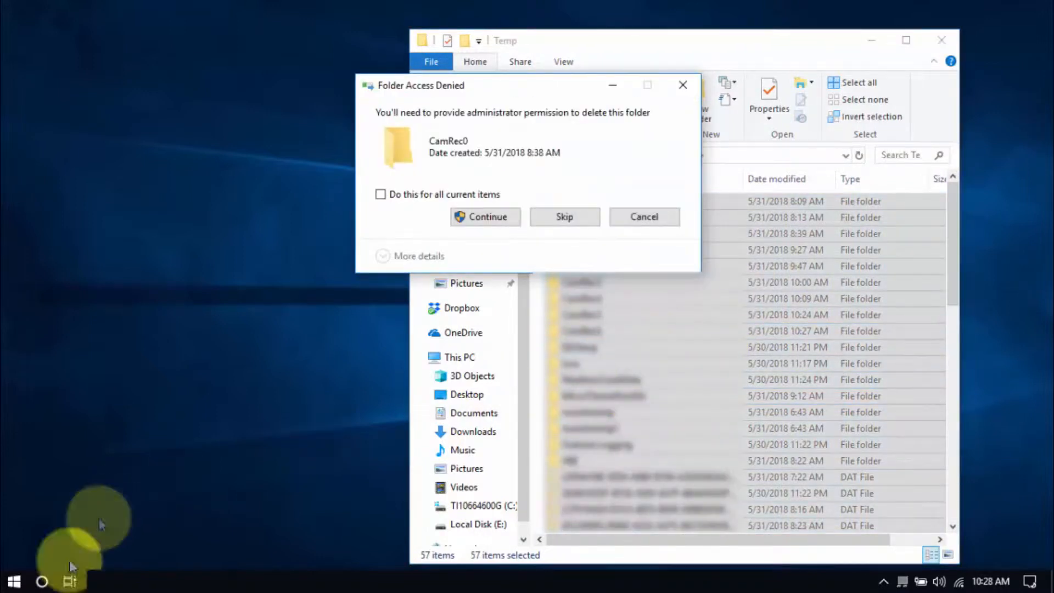
# Run temp to open C:\Windows\Temp, granting administrator permission to access it.
pyautogui.rightClick(13, 580)
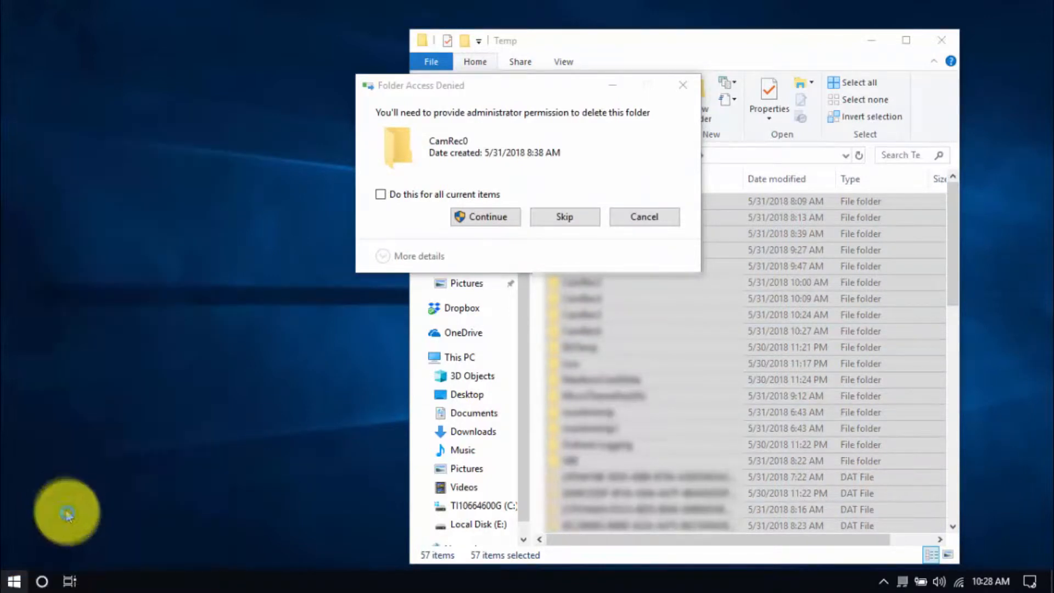
pyautogui.press('Win+r')
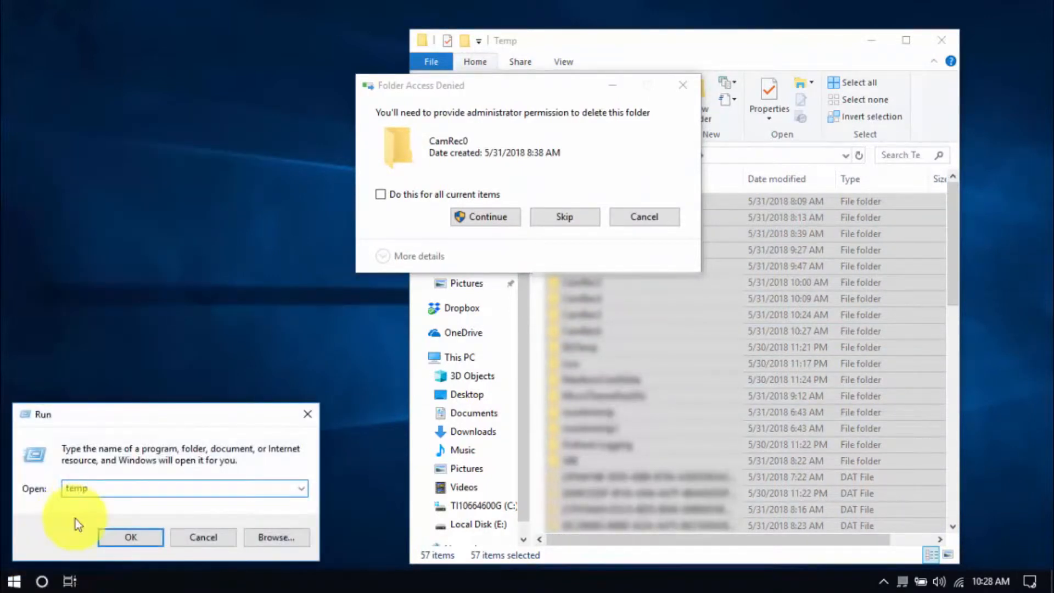
pyautogui.click(131, 537)
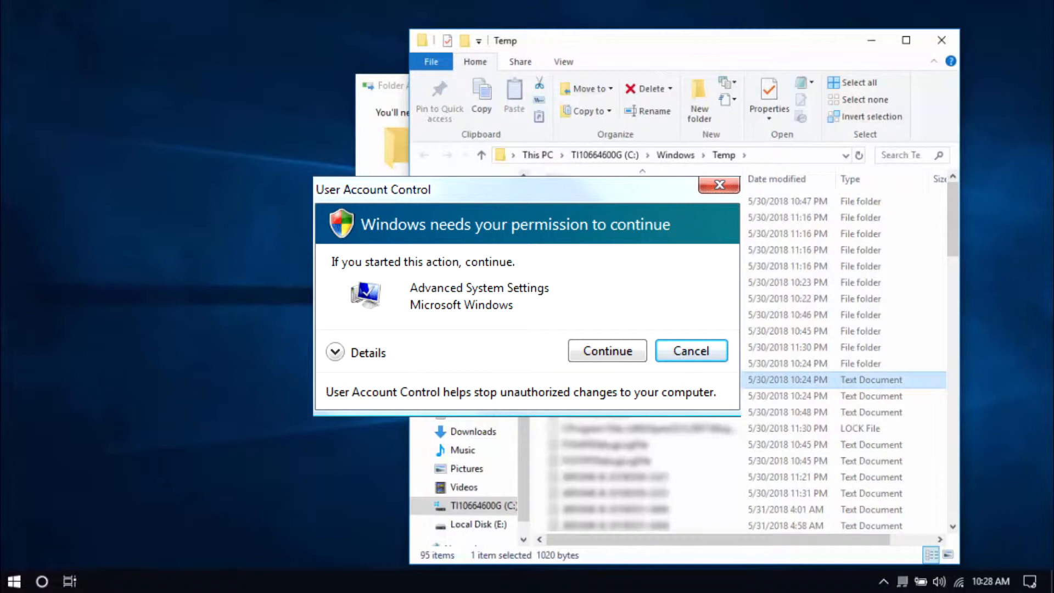
pyautogui.click(605, 350)
pyautogui.write('prefe')
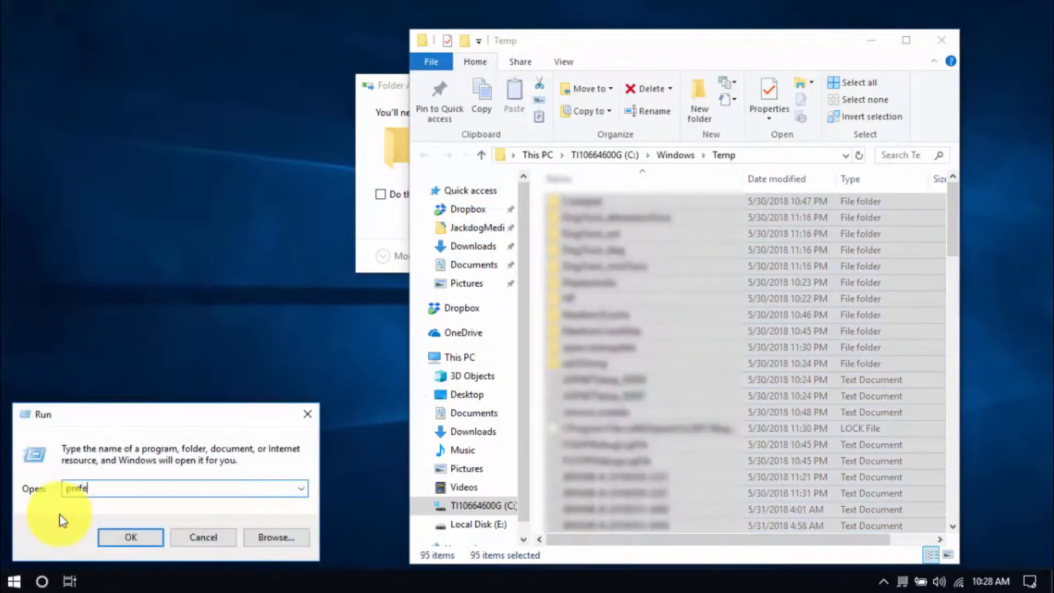
# Run prefetch to open the C:\Windows\Prefetch folder listing 537 items.
pyautogui.click(131, 537)
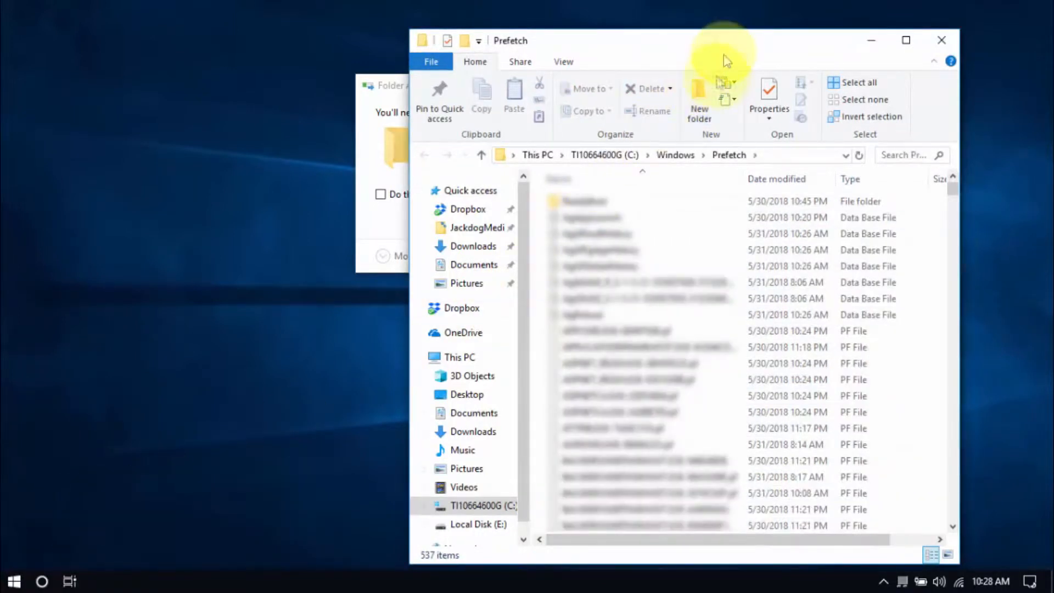
pyautogui.click(12, 581)
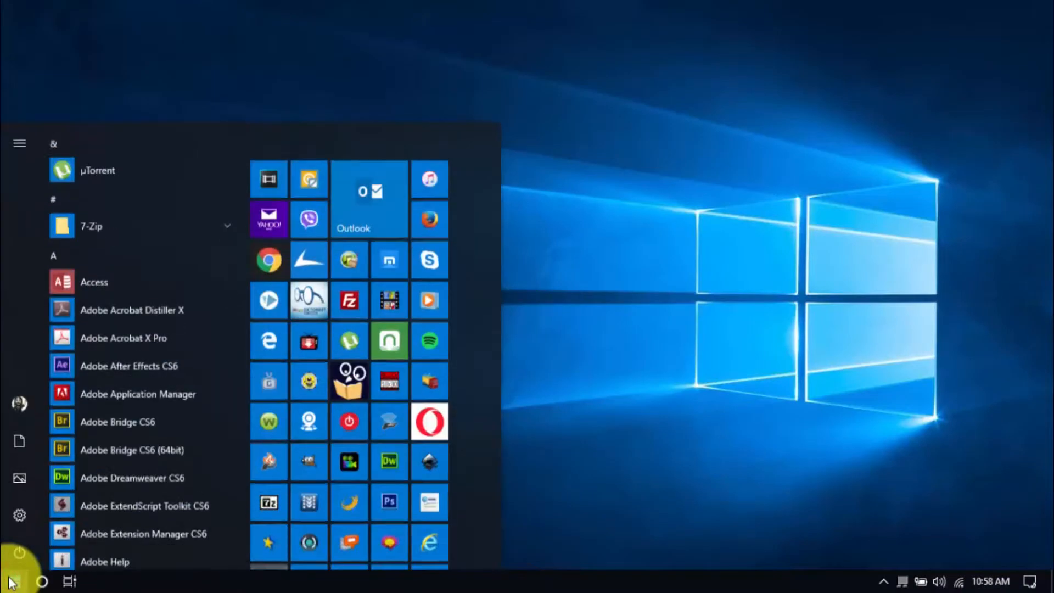
# Launch Disk Cleanup, scan drive C:, and extend the cleanup to system files.
pyautogui.write('disk cleanup')
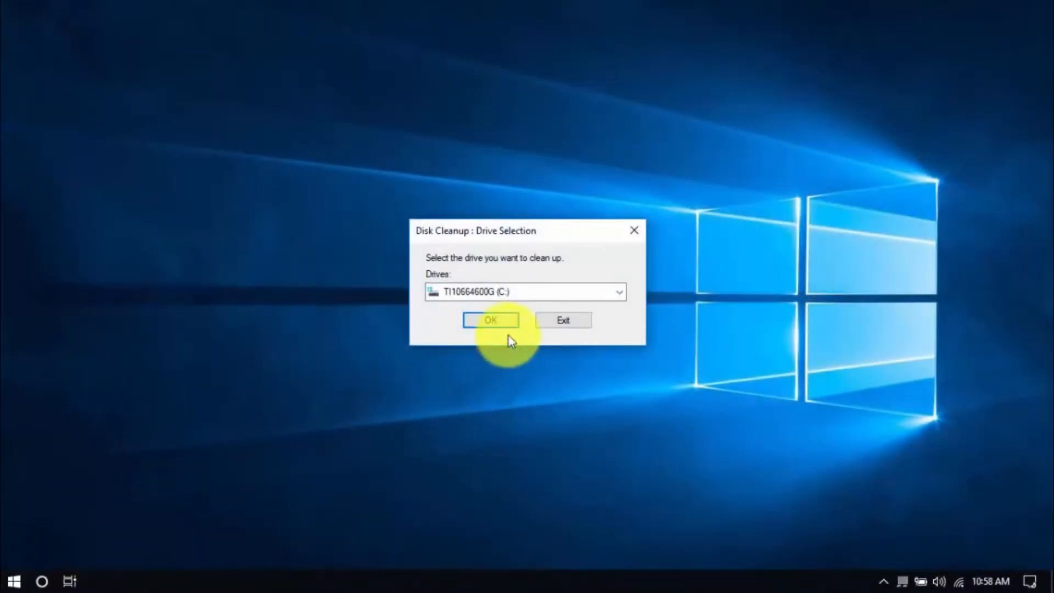
pyautogui.click(490, 320)
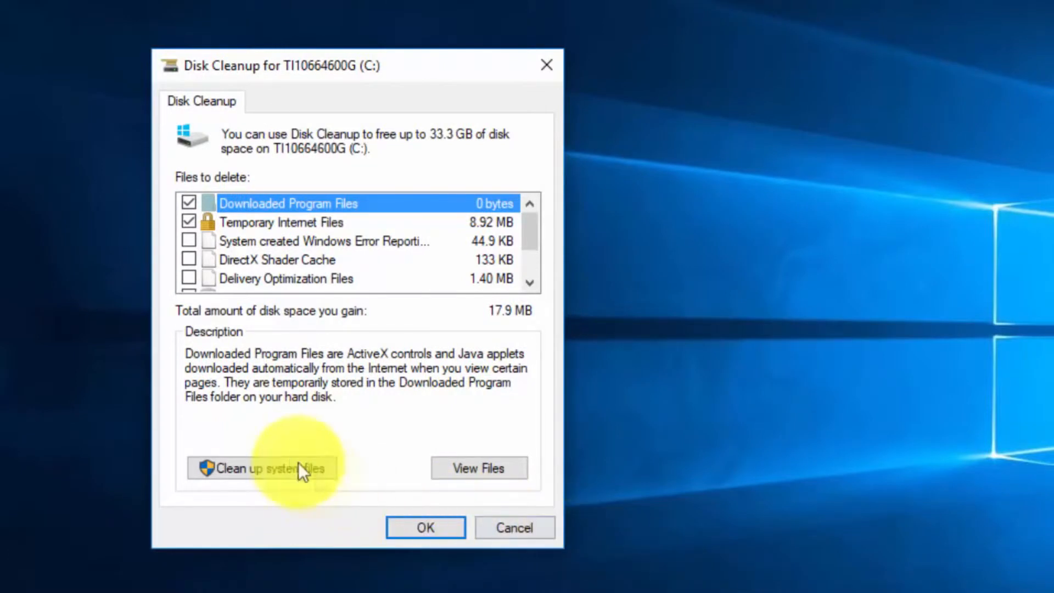
pyautogui.click(263, 468)
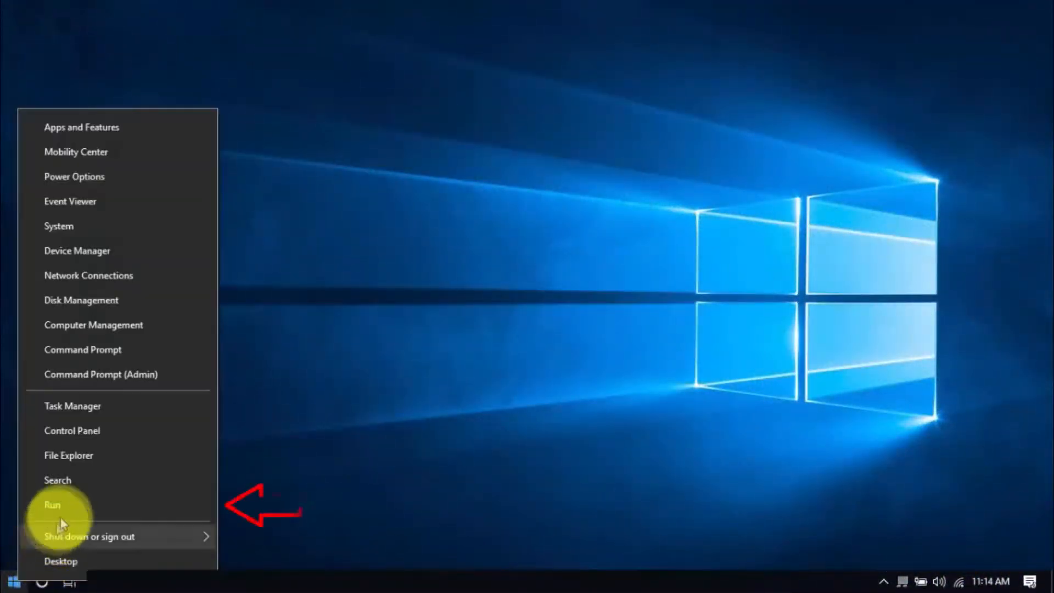
# Launch regedit and navigate to HKEY_CURRENT_USER\Control Panel\Mouse.
pyautogui.click(51, 505)
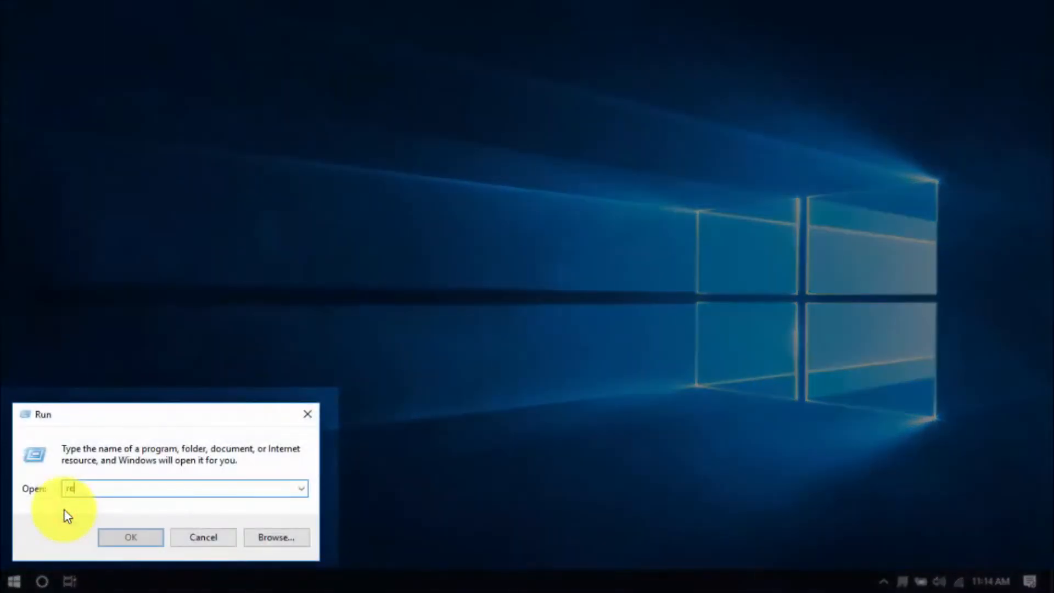
pyautogui.click(130, 536)
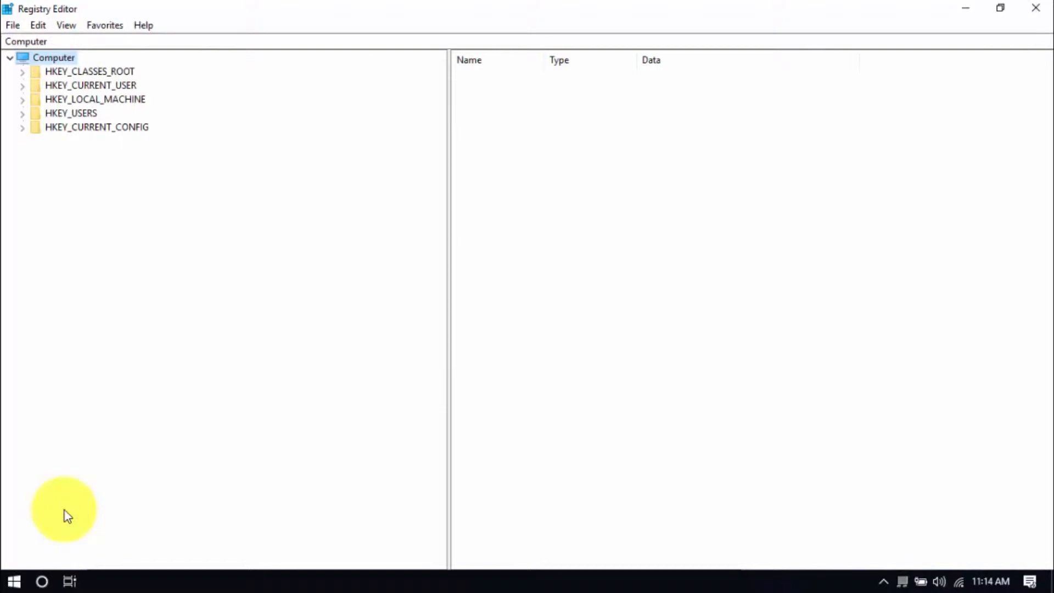
pyautogui.moveTo(30, 186)
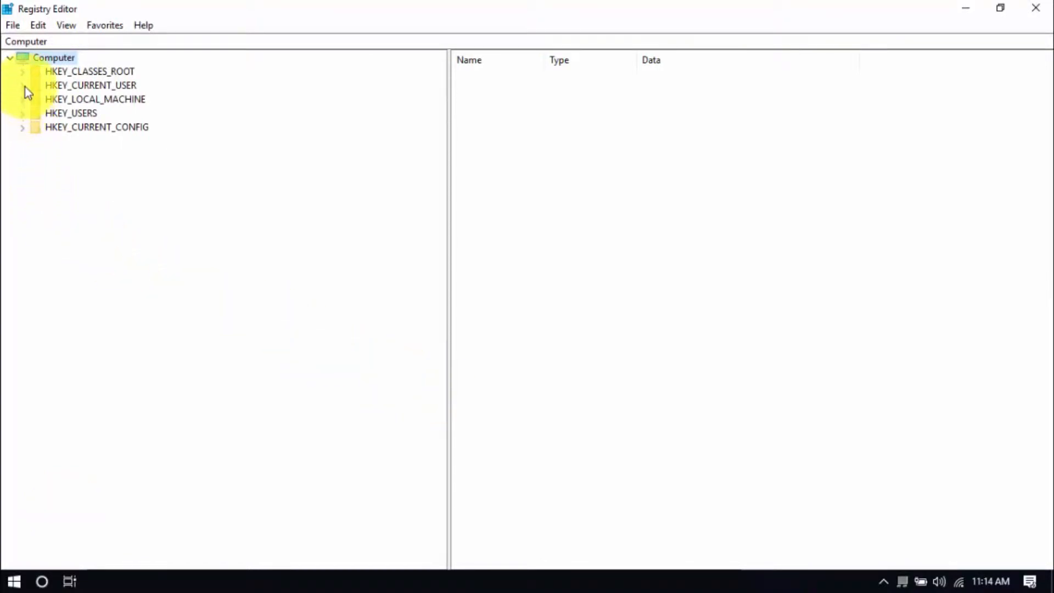
pyautogui.click(22, 84)
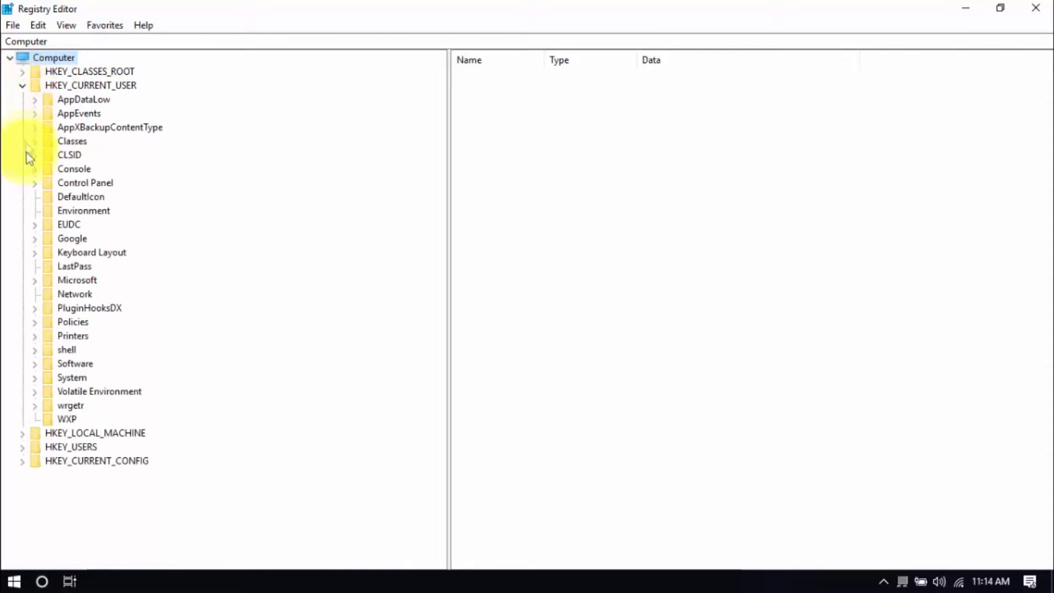
pyautogui.moveTo(33, 186)
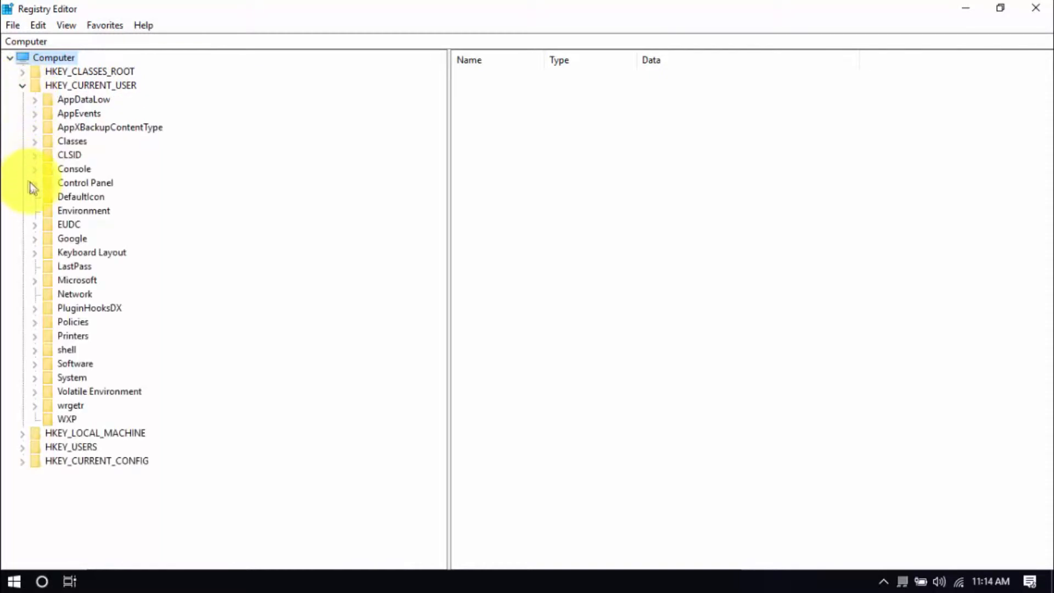
pyautogui.click(34, 182)
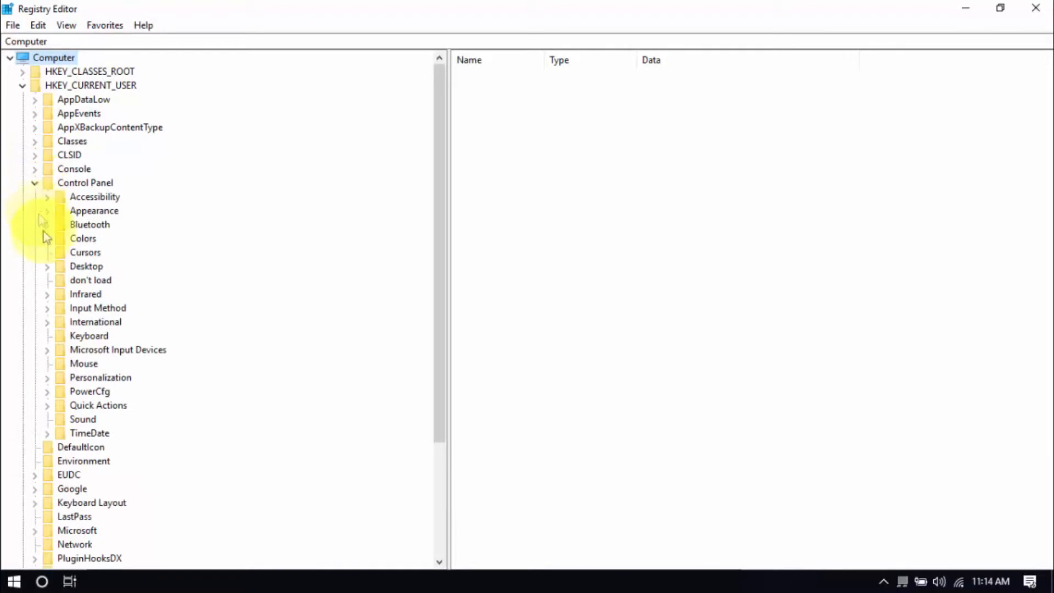
pyautogui.click(84, 363)
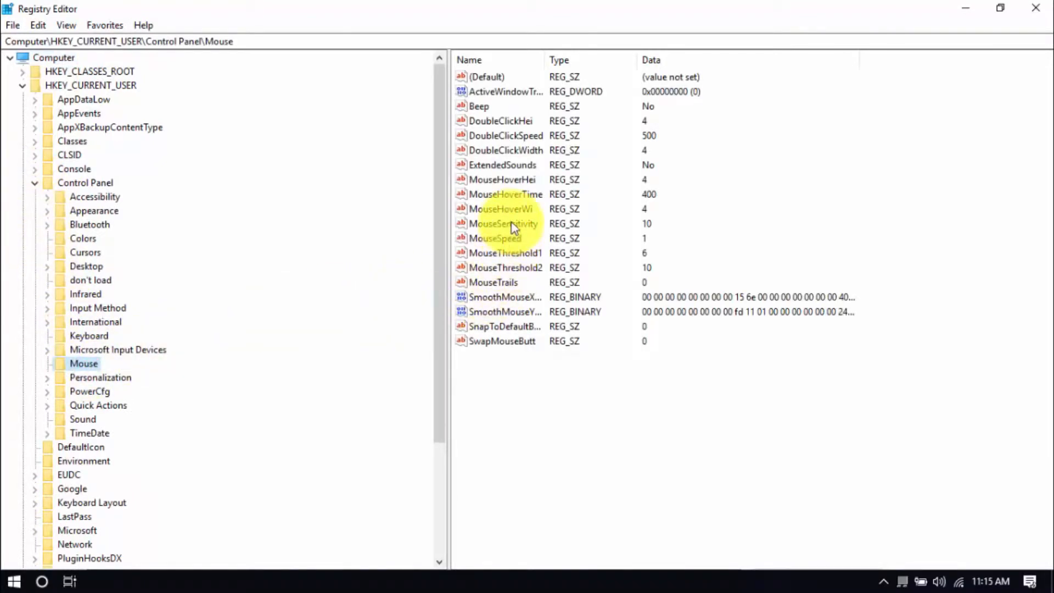
# Edit MouseHoverTime and enter 10 as its new value.
pyautogui.click(506, 194)
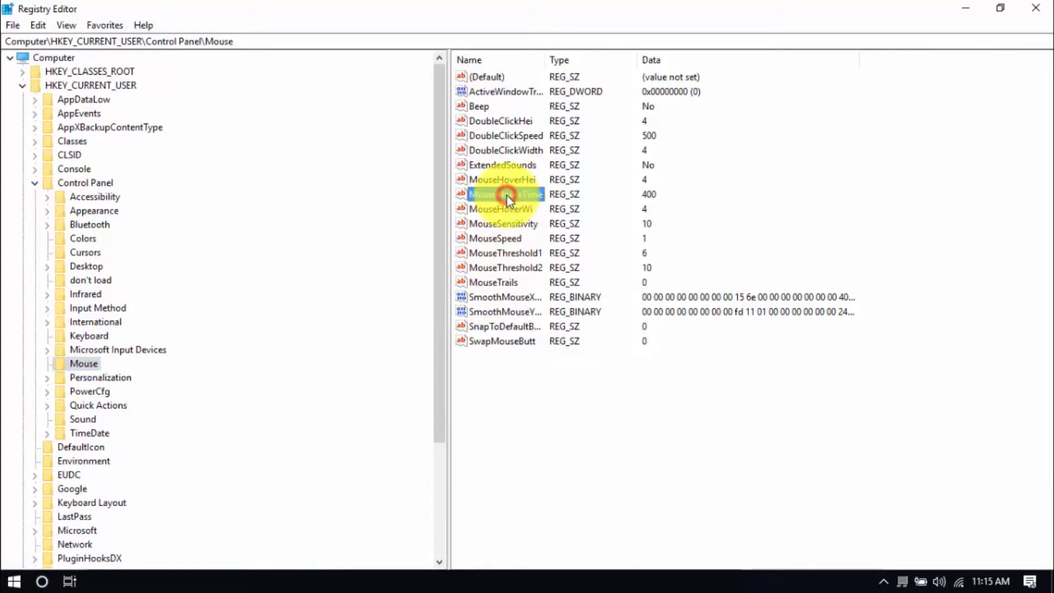
pyautogui.doubleClick(505, 194)
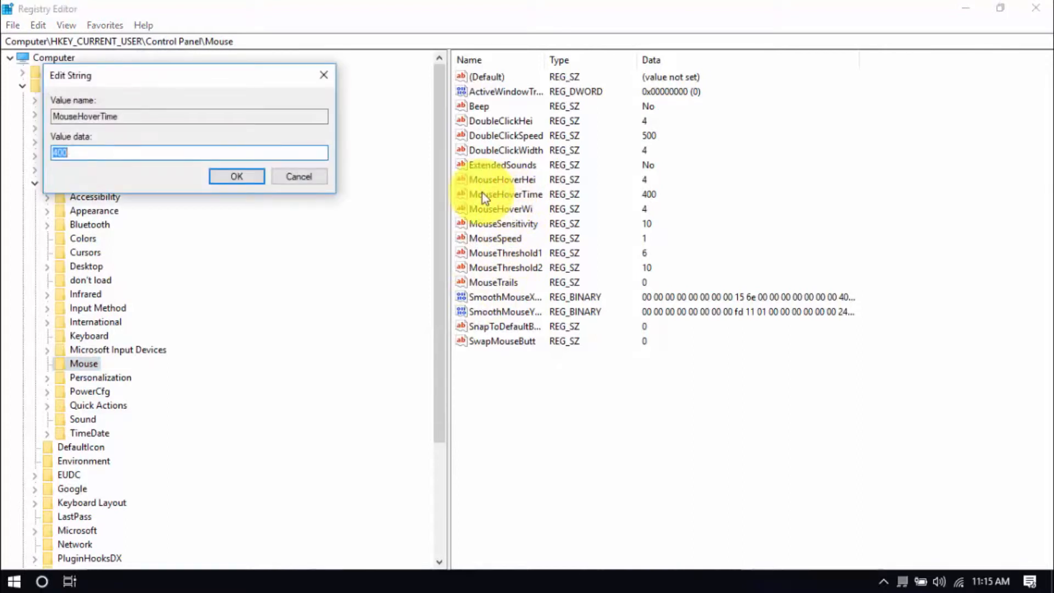
pyautogui.write('10')
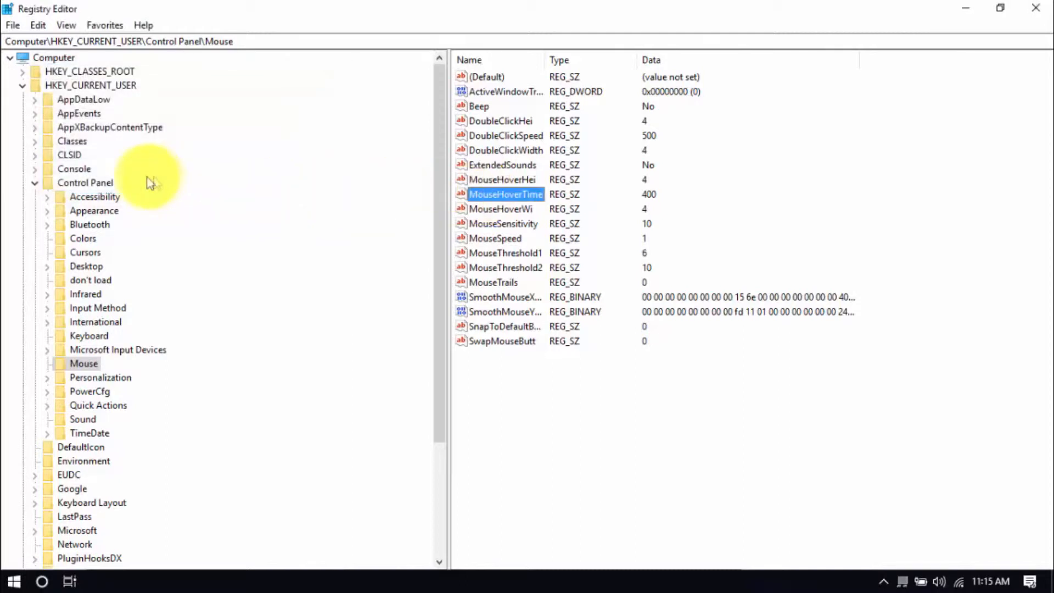
# Select the Desktop key and open MenuShowDelay for editing to lower it.
pyautogui.click(85, 266)
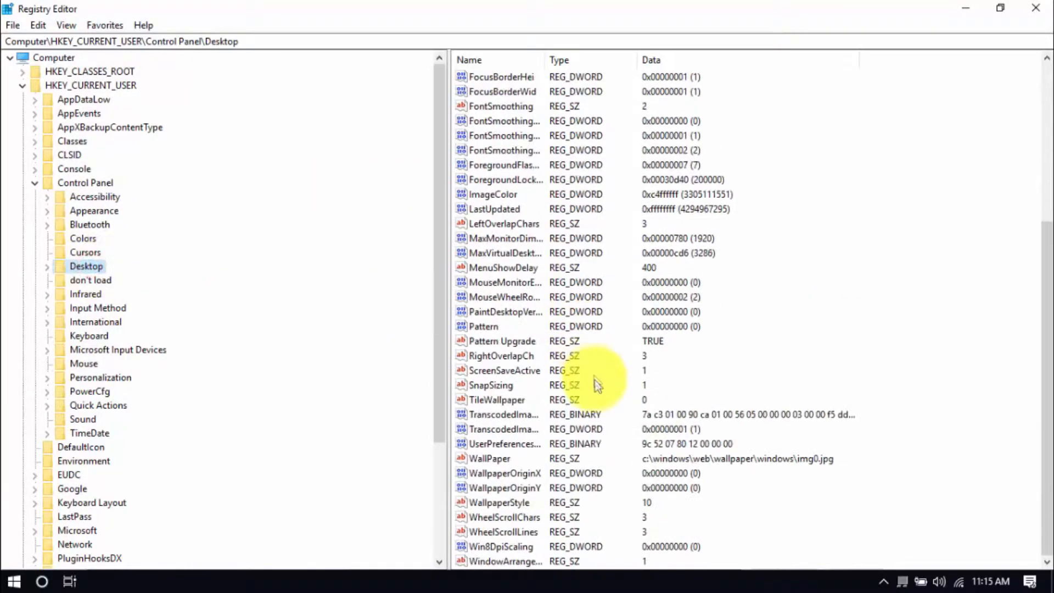
pyautogui.moveTo(524, 275)
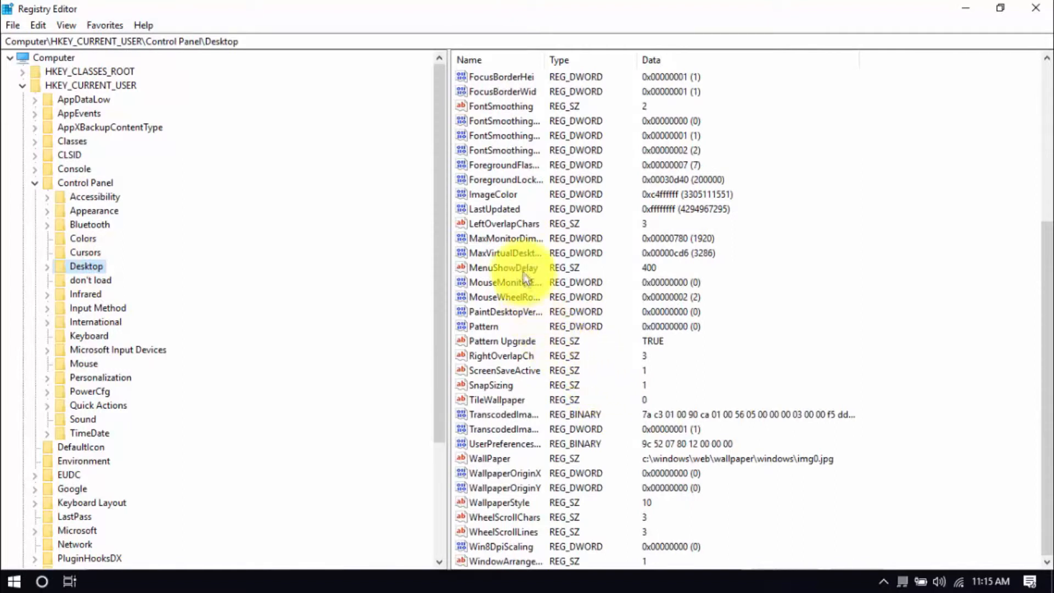
pyautogui.doubleClick(502, 268)
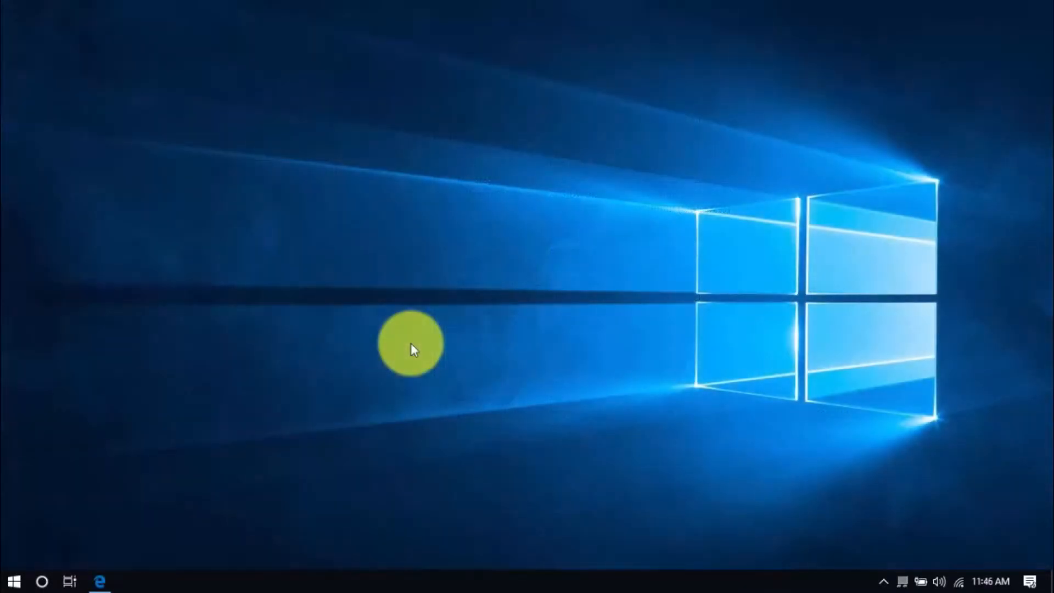
pyautogui.moveTo(197, 410)
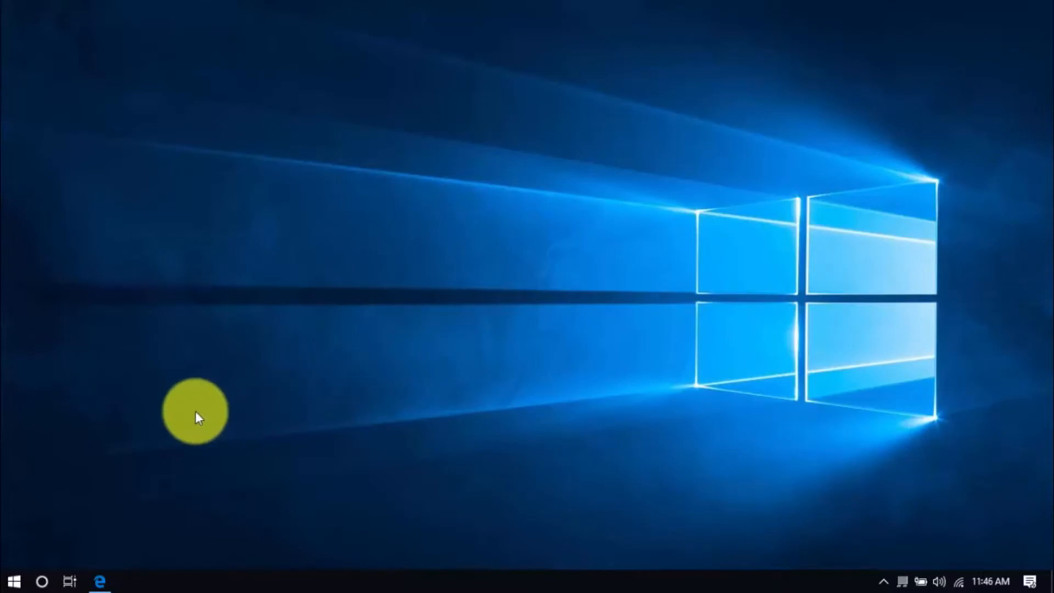
pyautogui.moveTo(173, 426)
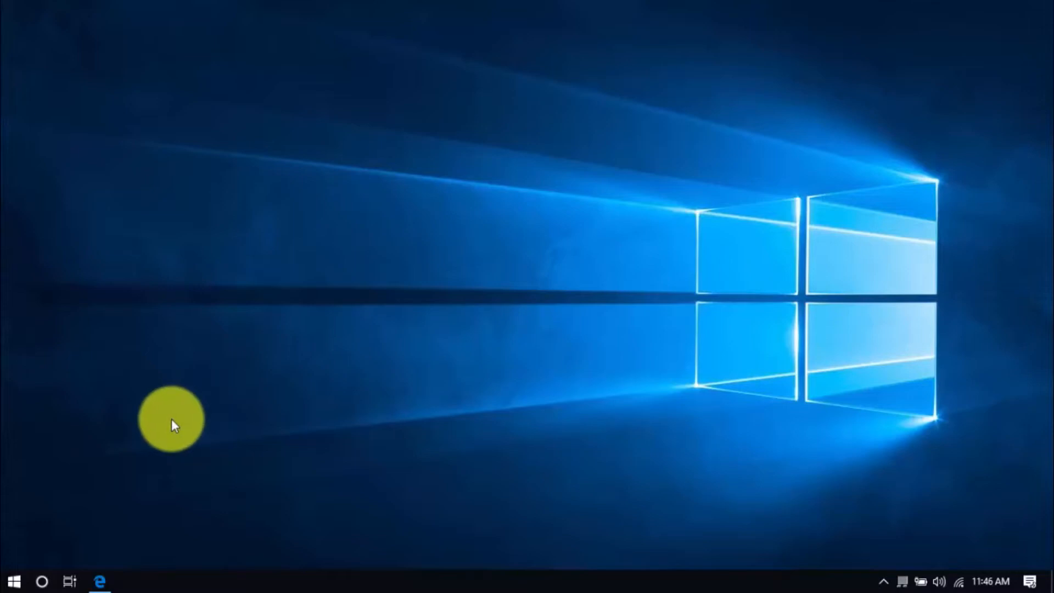